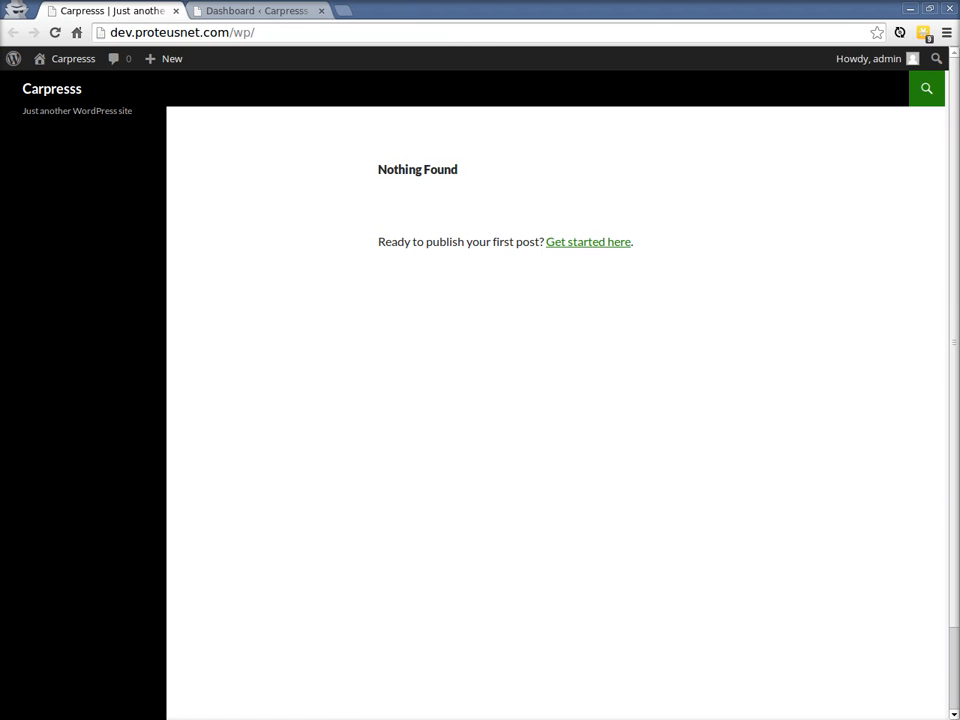
pyautogui.moveTo(56, 367)
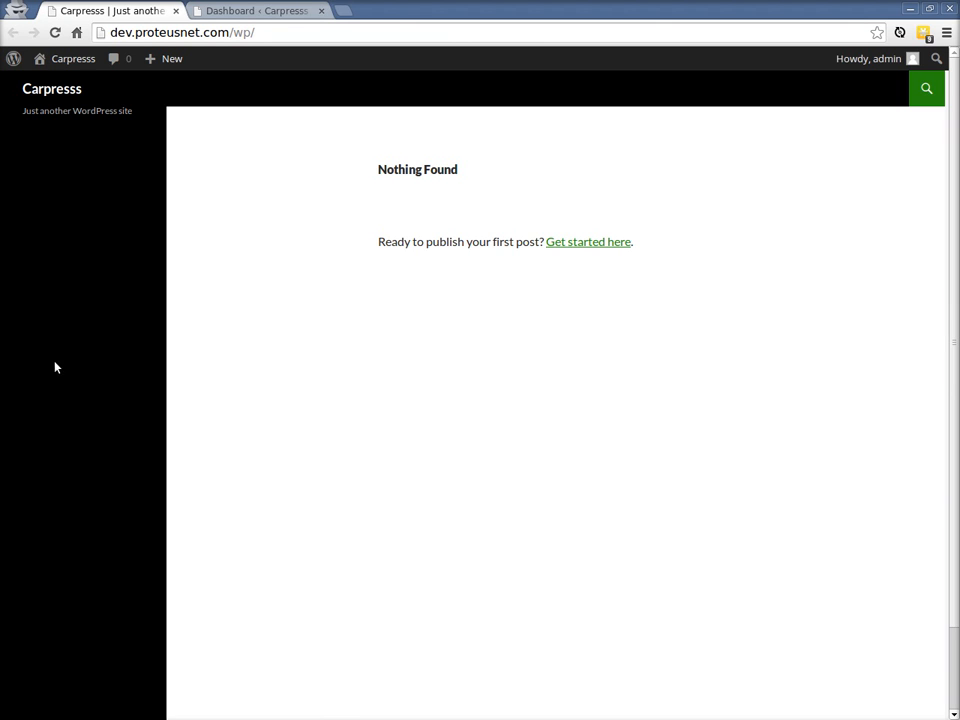
pyautogui.moveTo(518, 290)
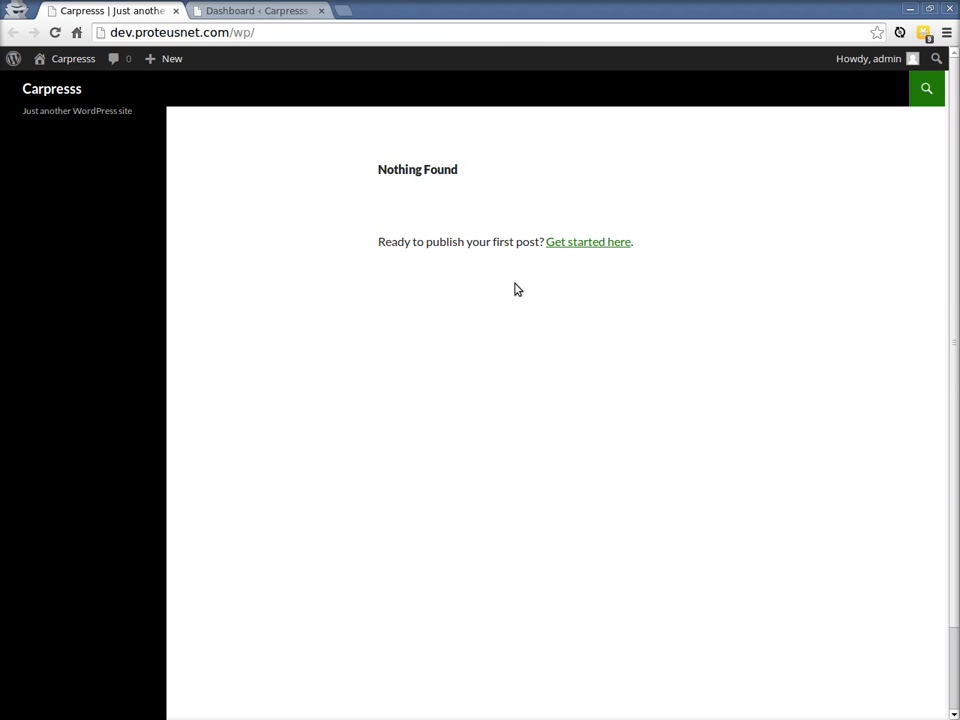
# Upload carpress.zip through Appearance > Themes > Add New and install the theme
pyautogui.click(258, 11)
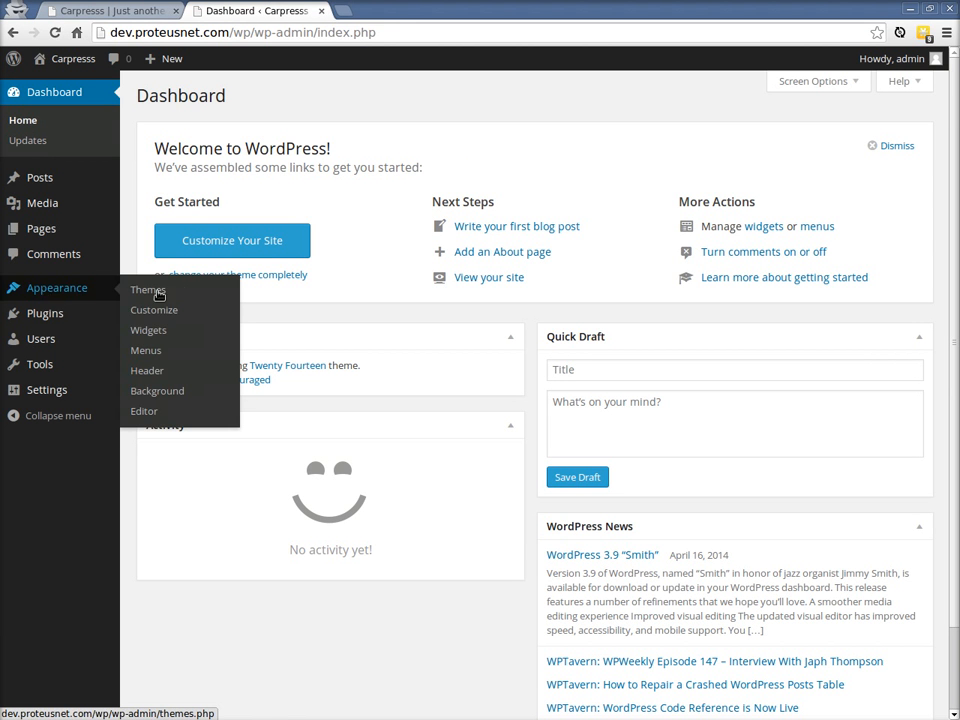
pyautogui.click(147, 290)
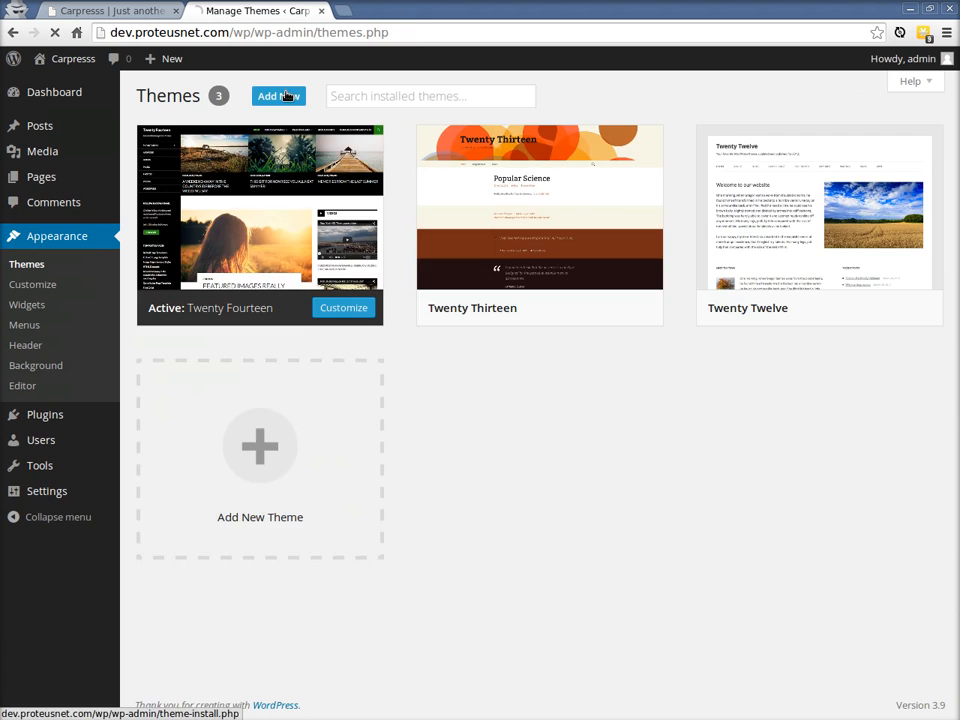
pyautogui.click(277, 96)
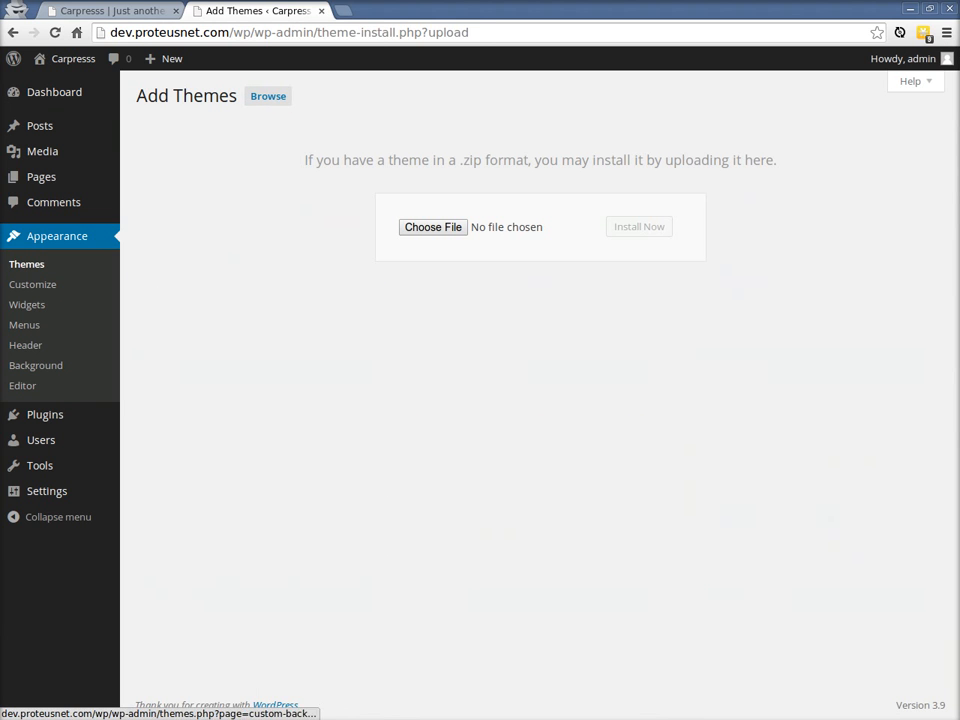
pyautogui.click(432, 227)
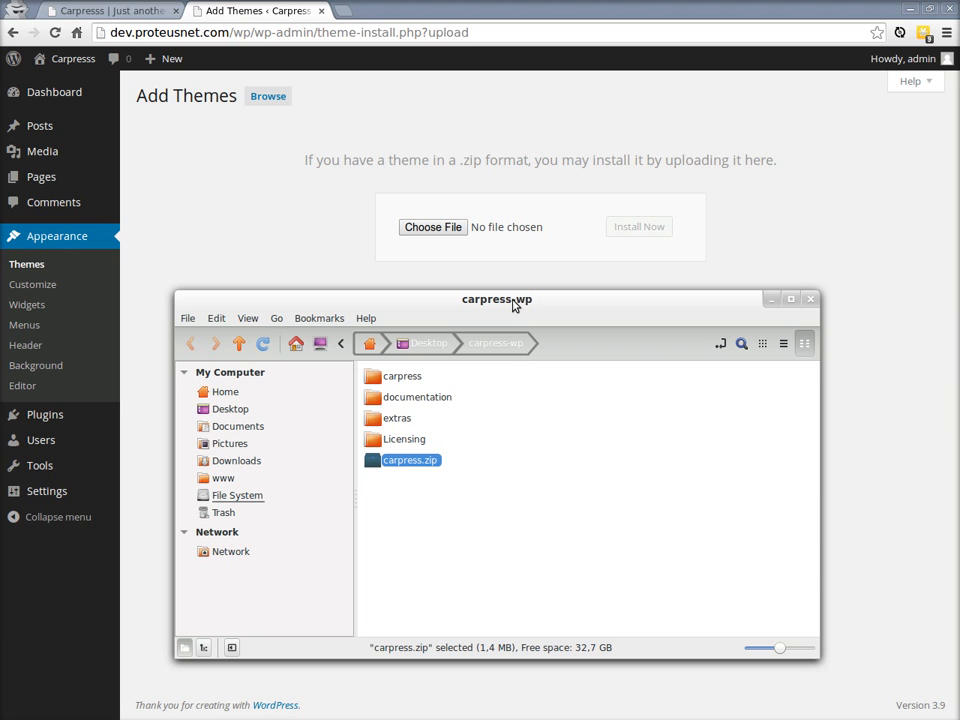
pyautogui.moveTo(401, 472)
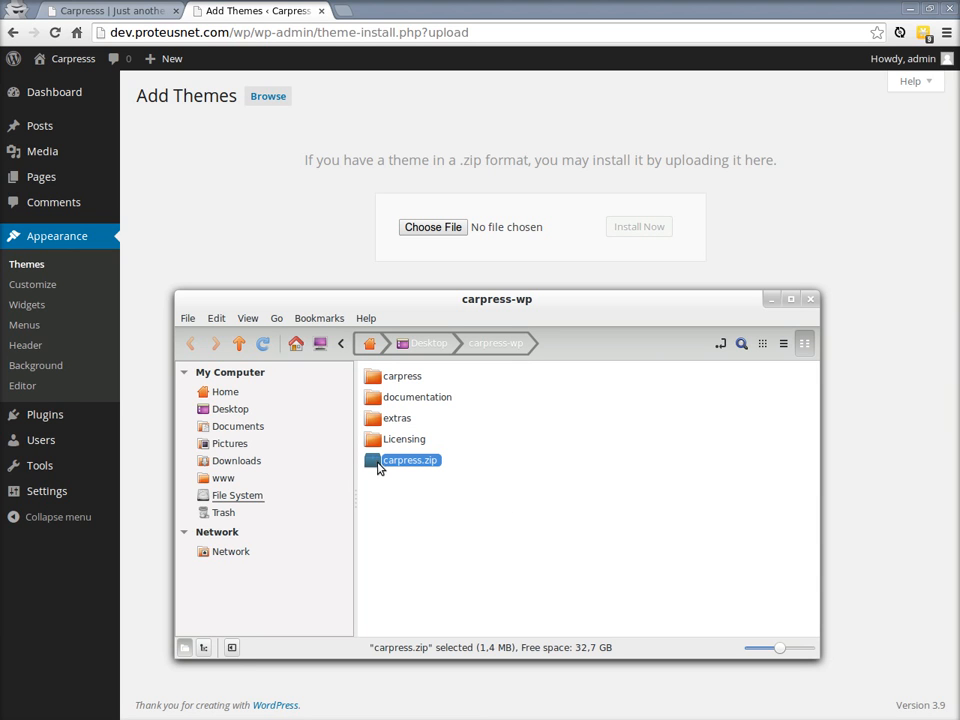
pyautogui.doubleClick(410, 460)
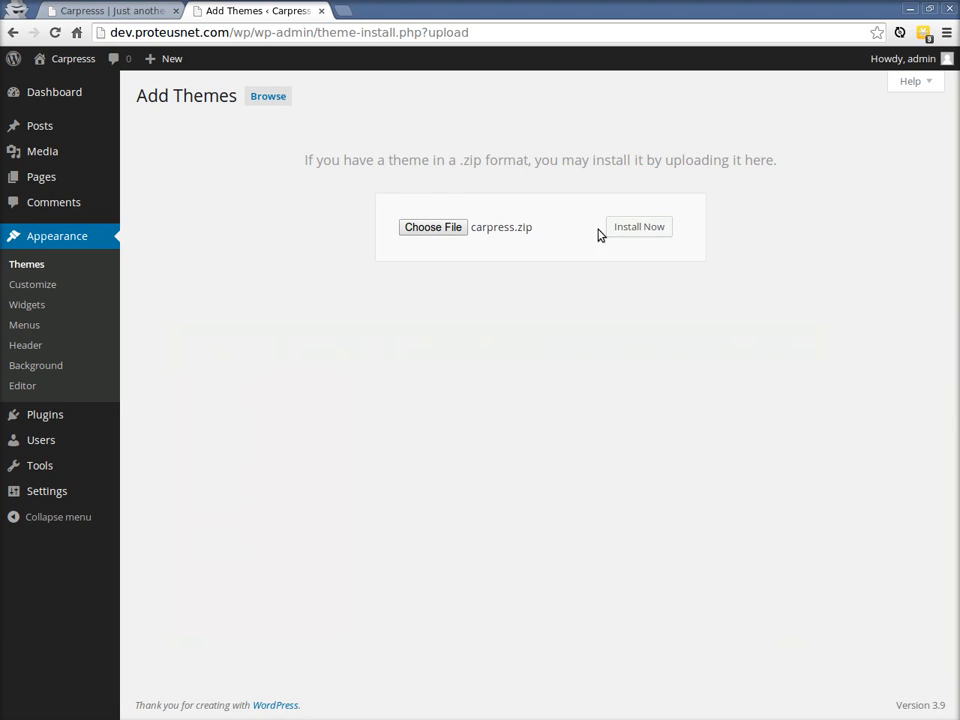
pyautogui.click(638, 226)
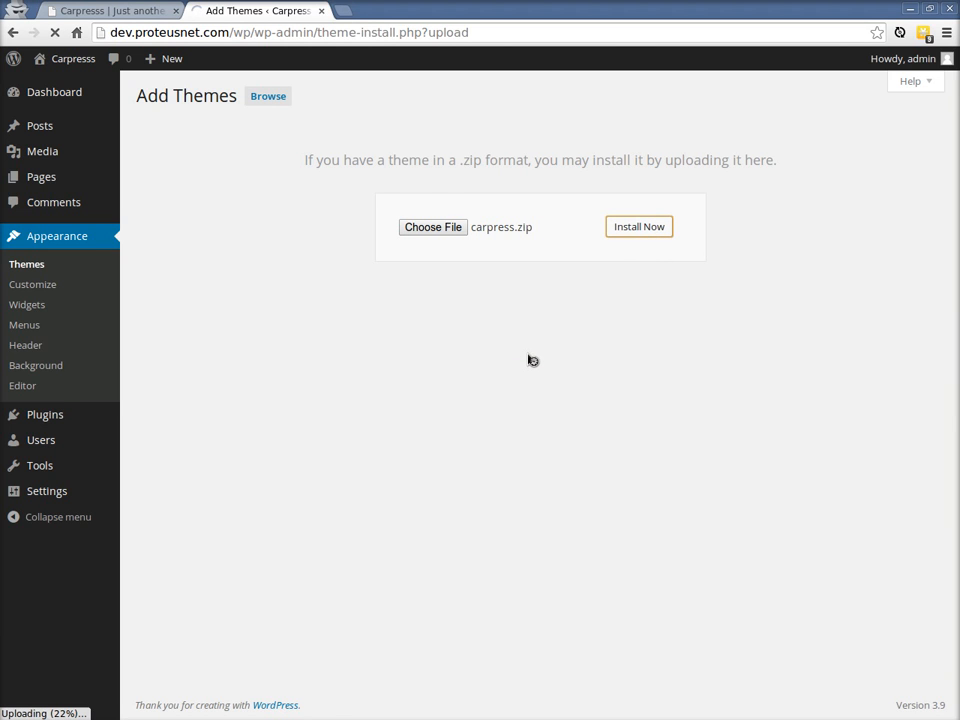
pyautogui.click(638, 226)
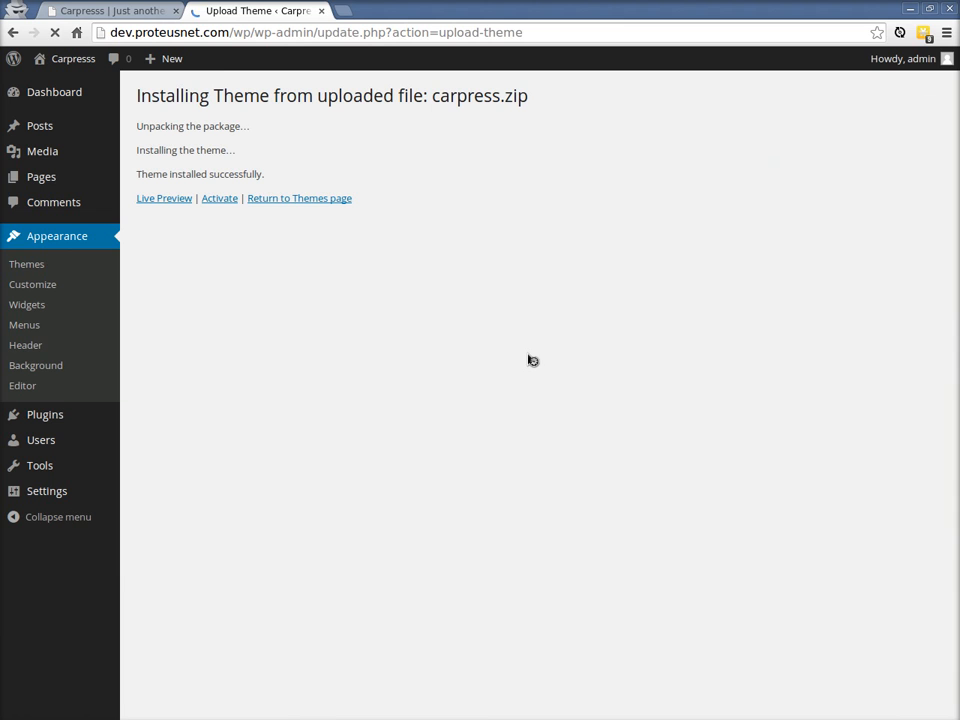
pyautogui.moveTo(468, 213)
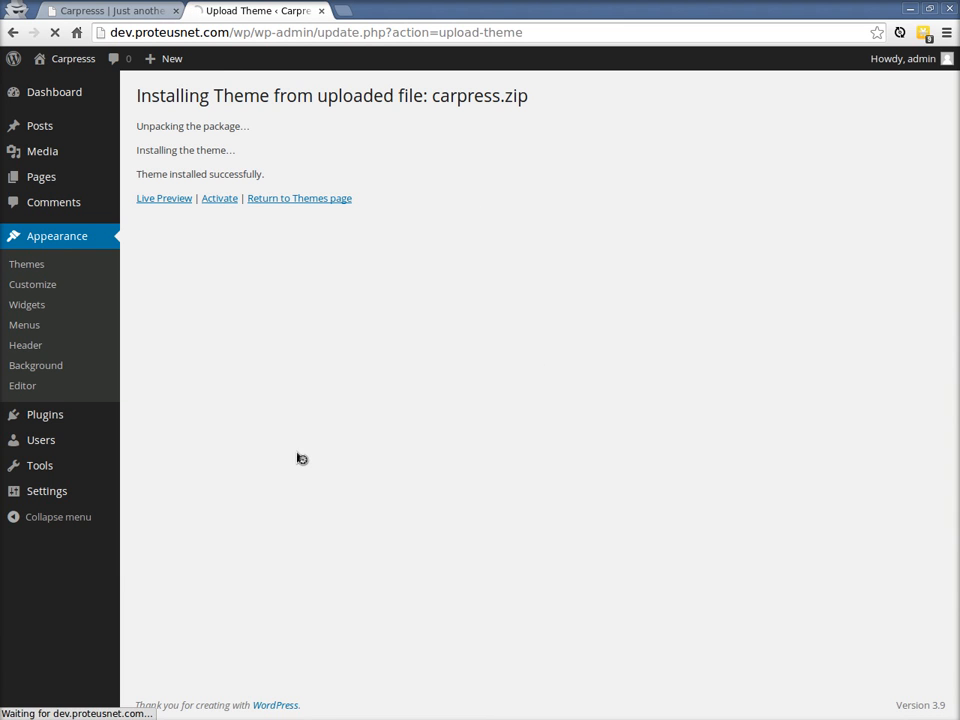
# Activate Carpress and bulk-install Contact Form 7, Easy Google Fonts, Jetpack, Widget Importer, WordPress Importer
pyautogui.click(219, 197)
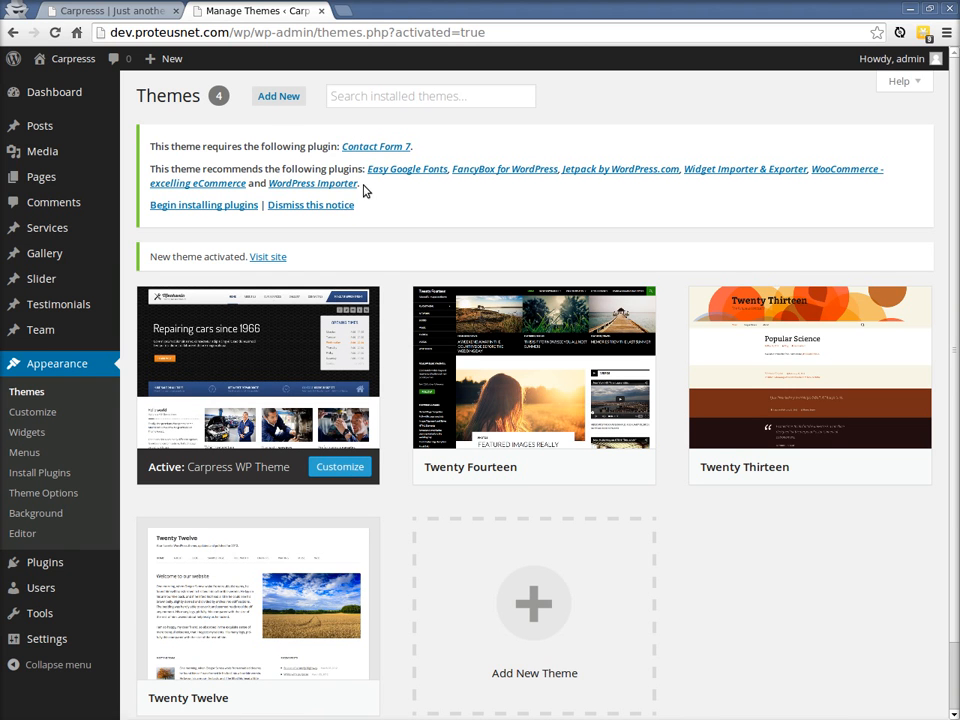
pyautogui.moveTo(183, 146)
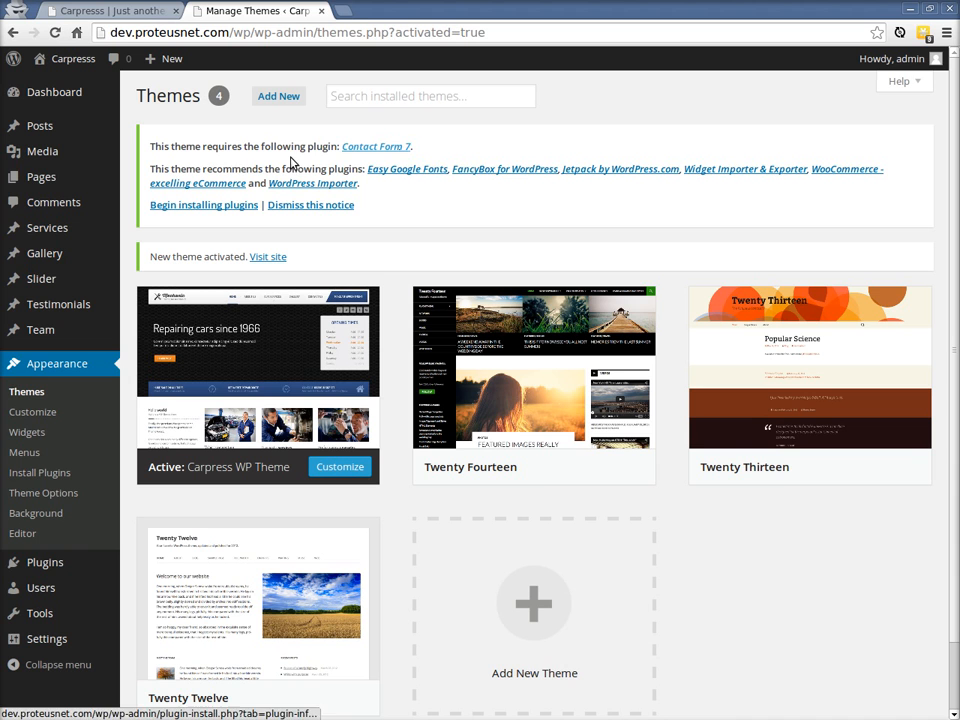
pyautogui.moveTo(628, 178)
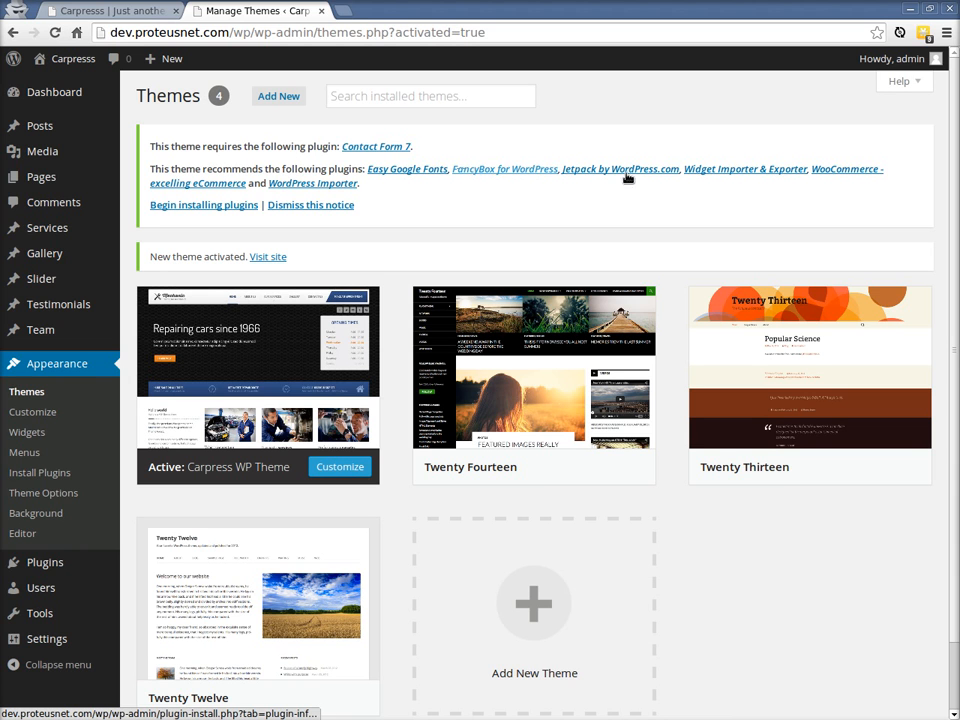
pyautogui.click(203, 205)
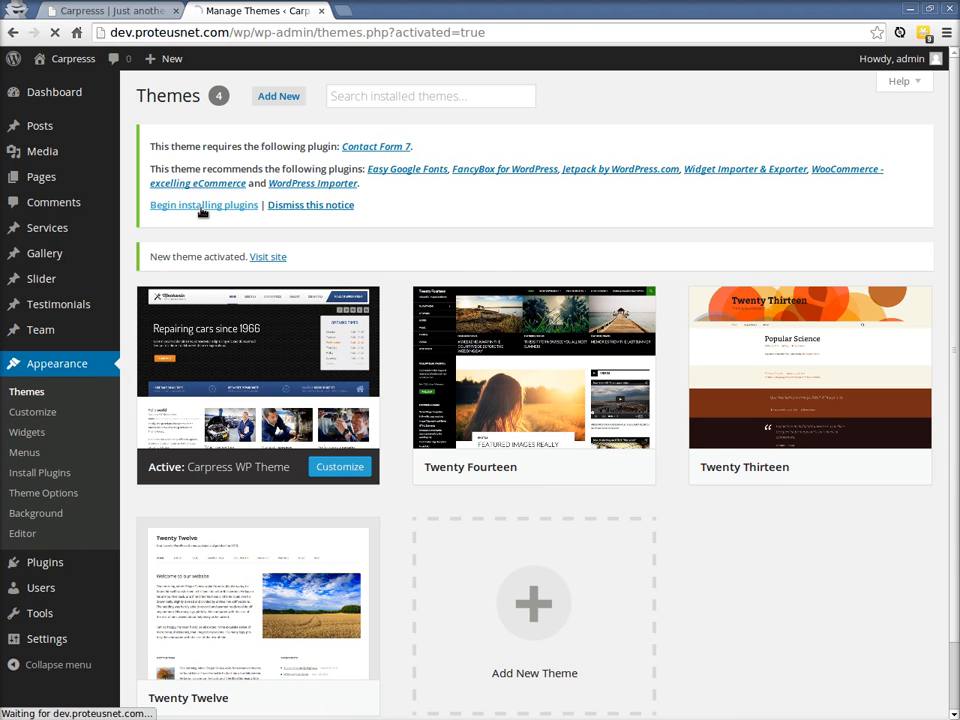
pyautogui.click(203, 205)
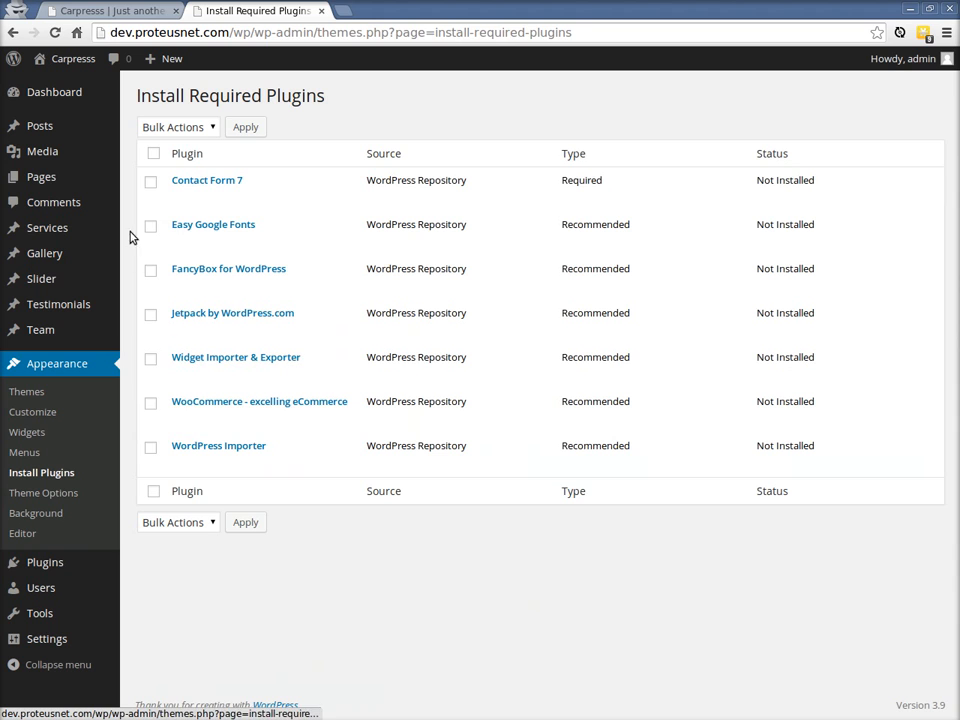
pyautogui.click(150, 181)
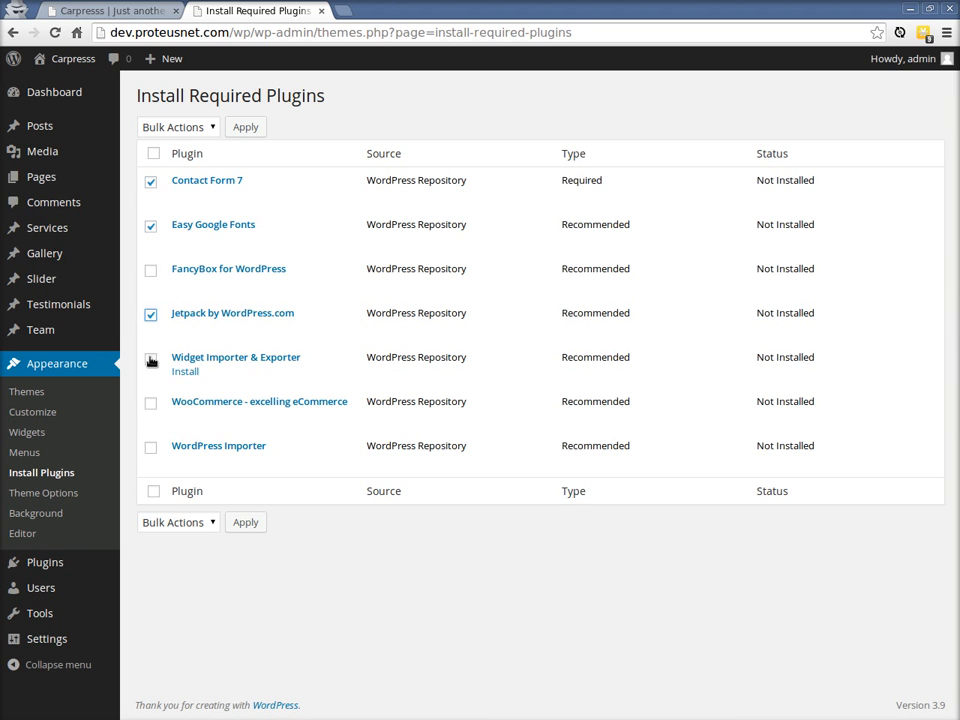
pyautogui.click(150, 357)
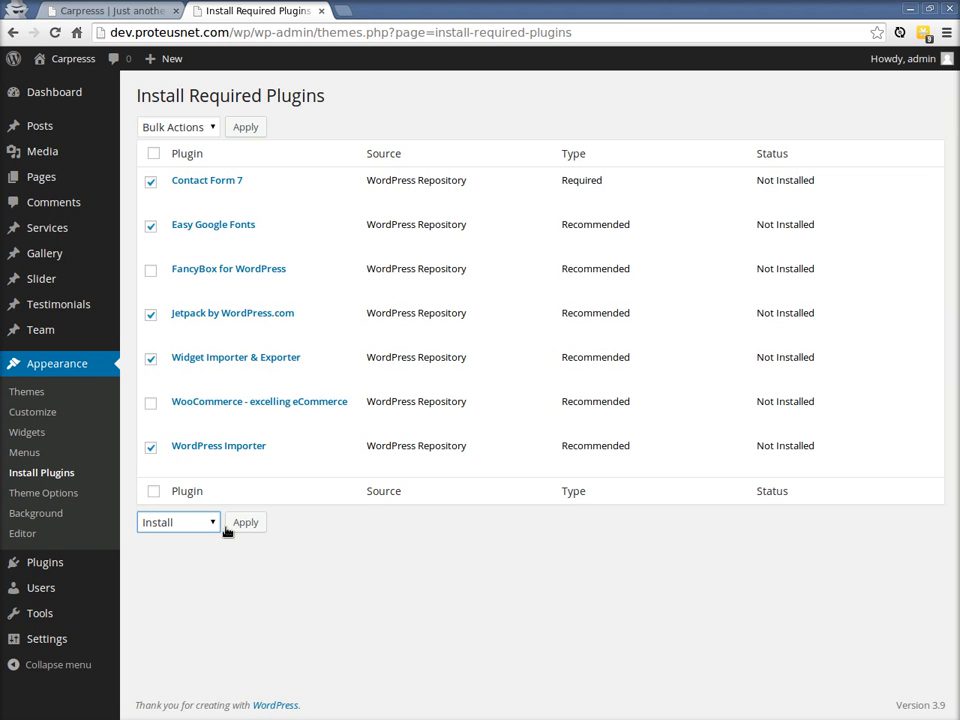
pyautogui.click(245, 522)
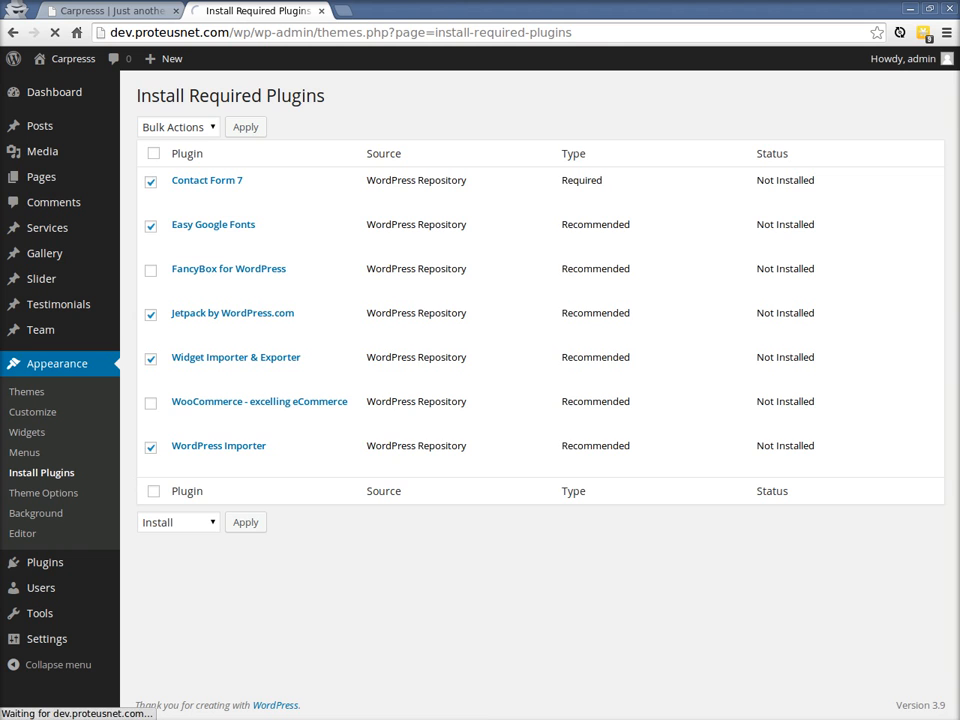
pyautogui.click(245, 522)
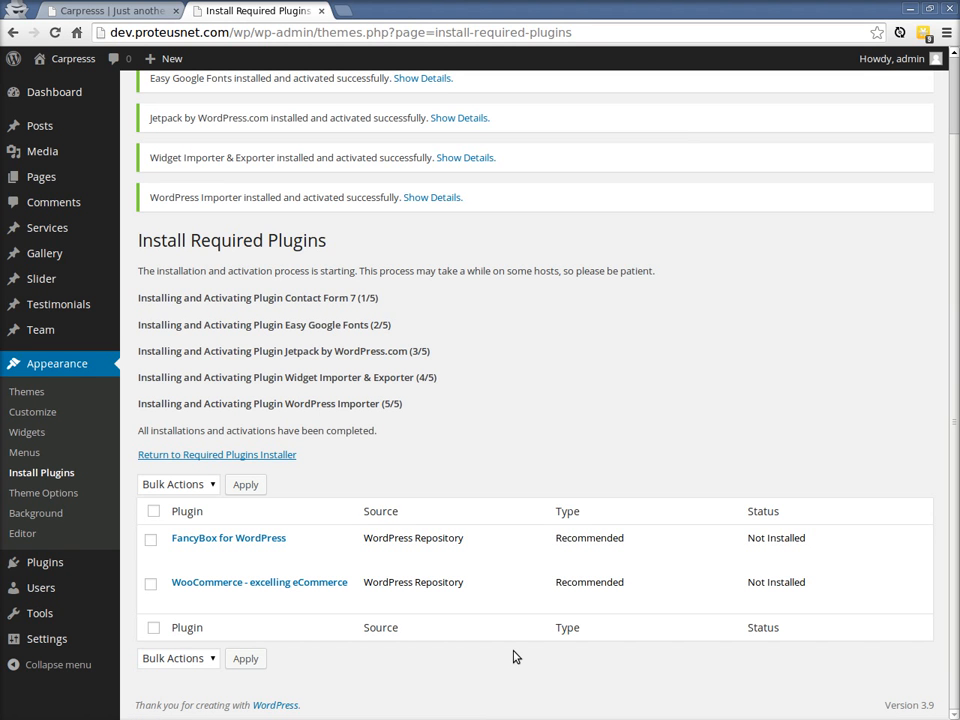
pyautogui.moveTo(245, 303)
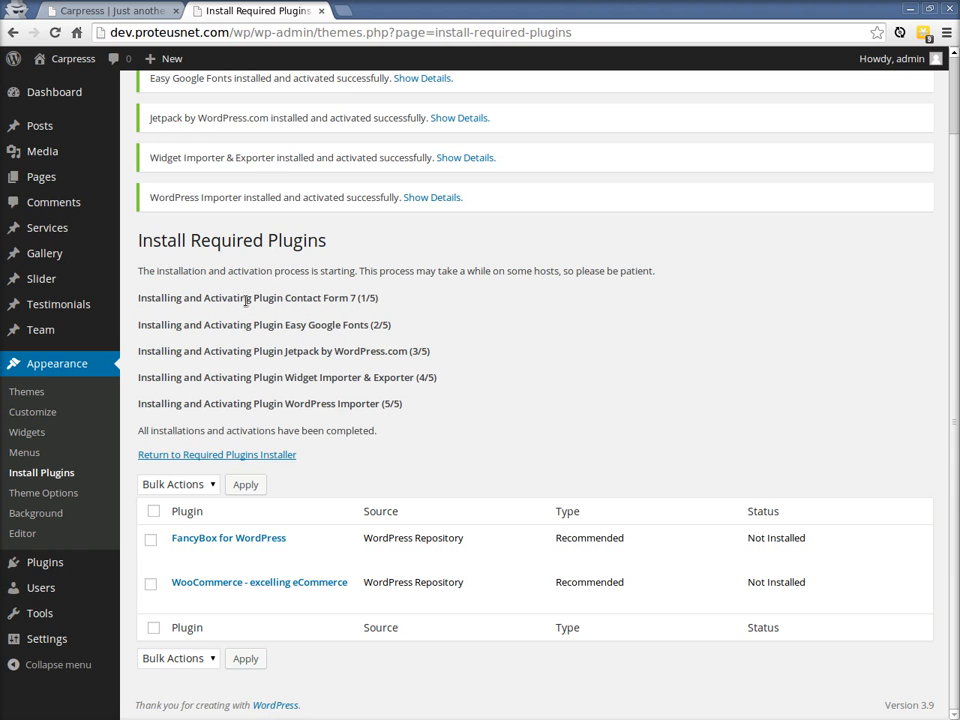
# Reload the site's front end to show the Carpress design
pyautogui.click(110, 11)
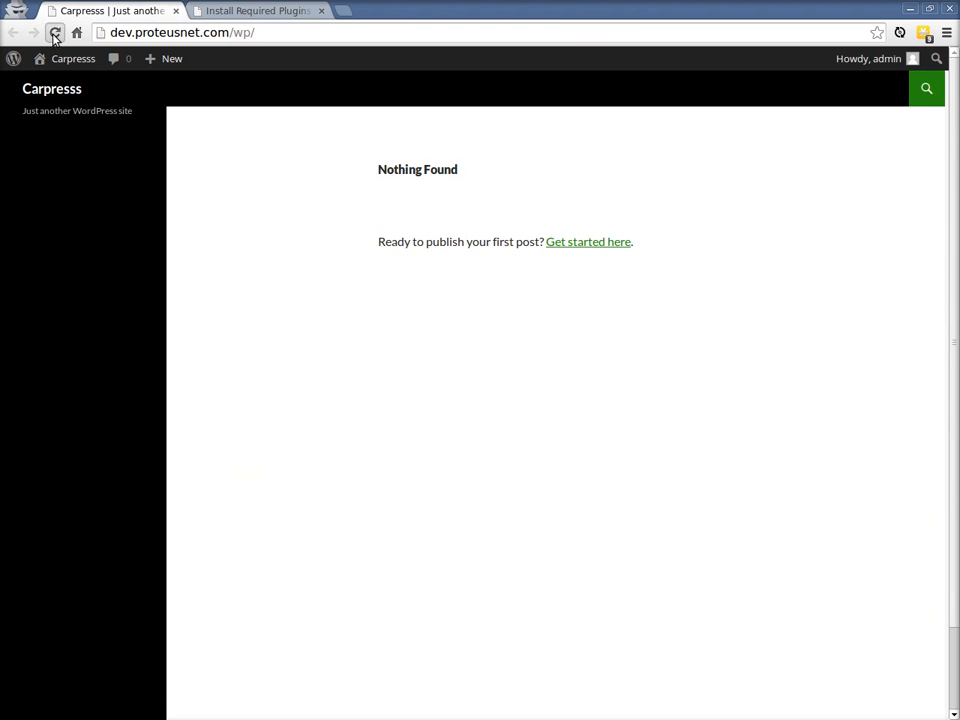
pyautogui.click(55, 32)
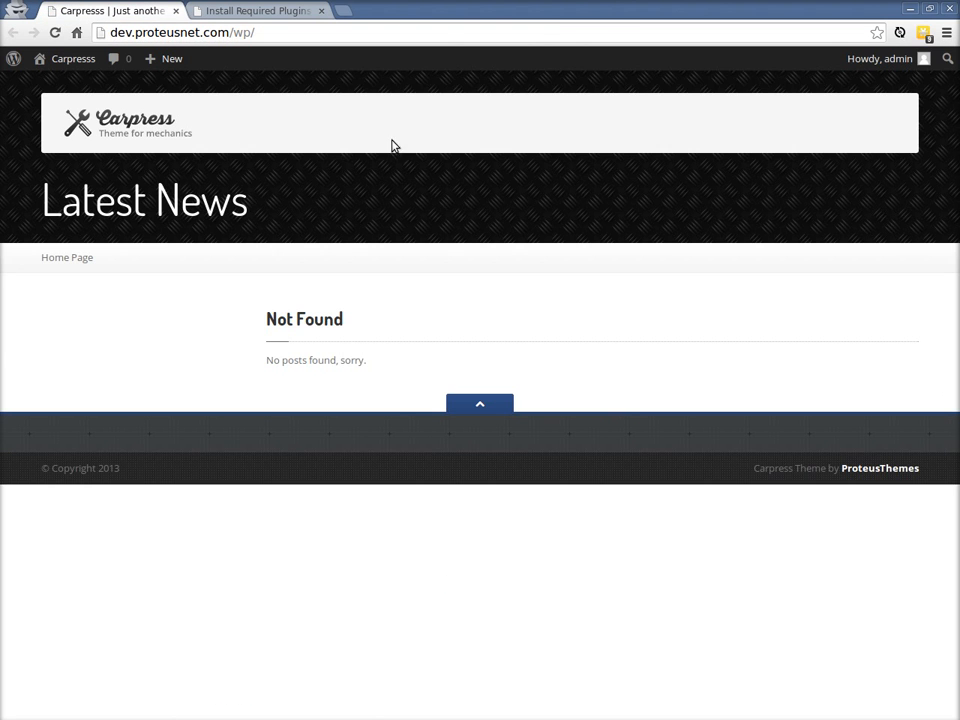
pyautogui.moveTo(178, 444)
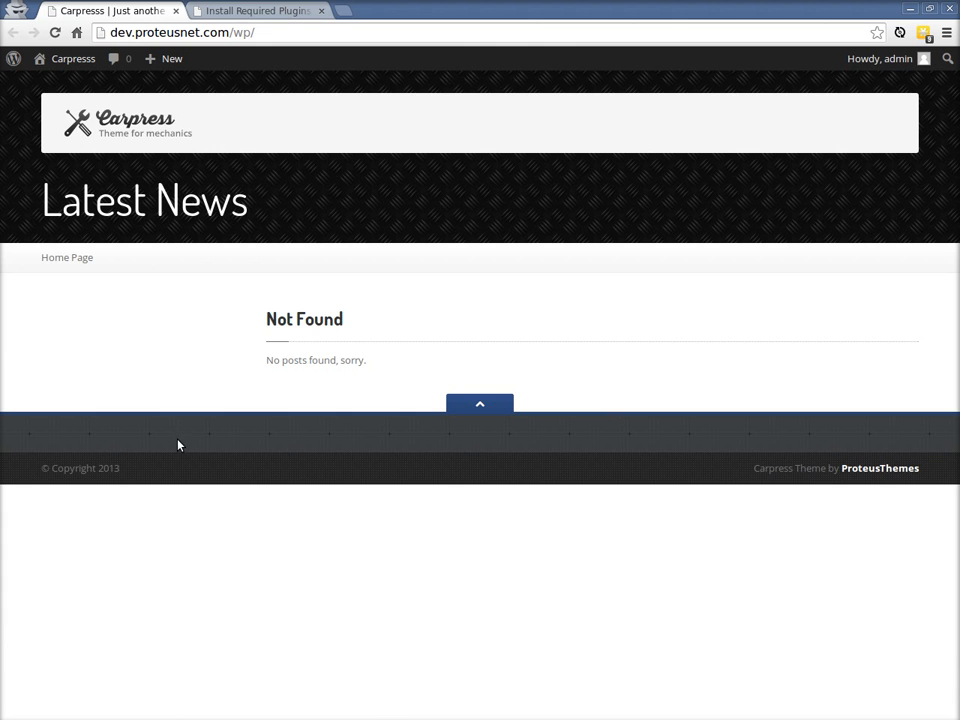
pyautogui.moveTo(241, 160)
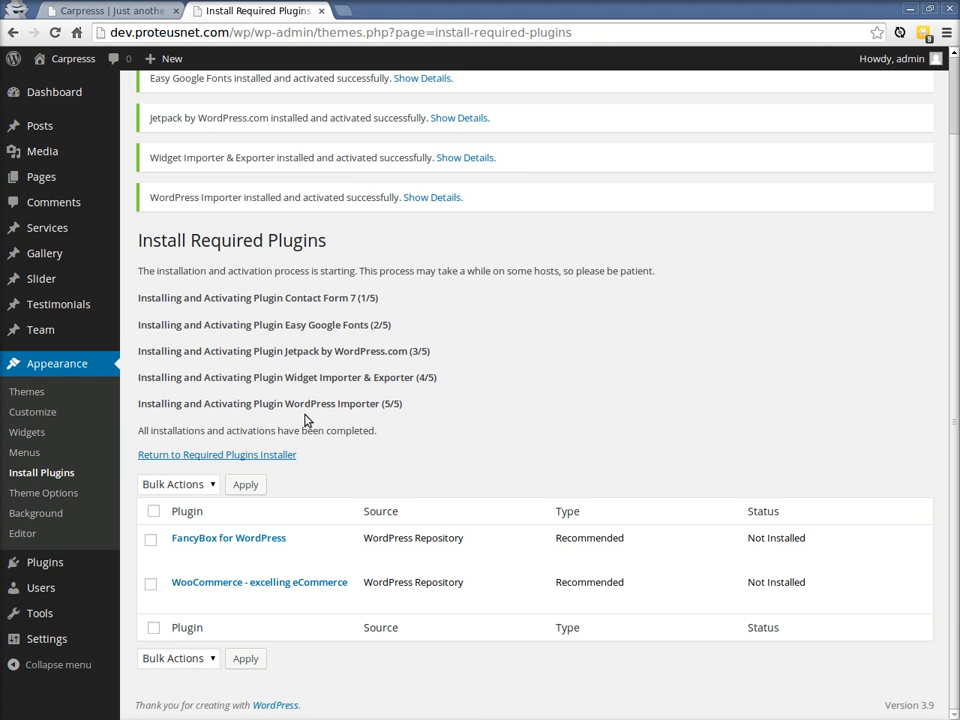
pyautogui.moveTo(224, 427)
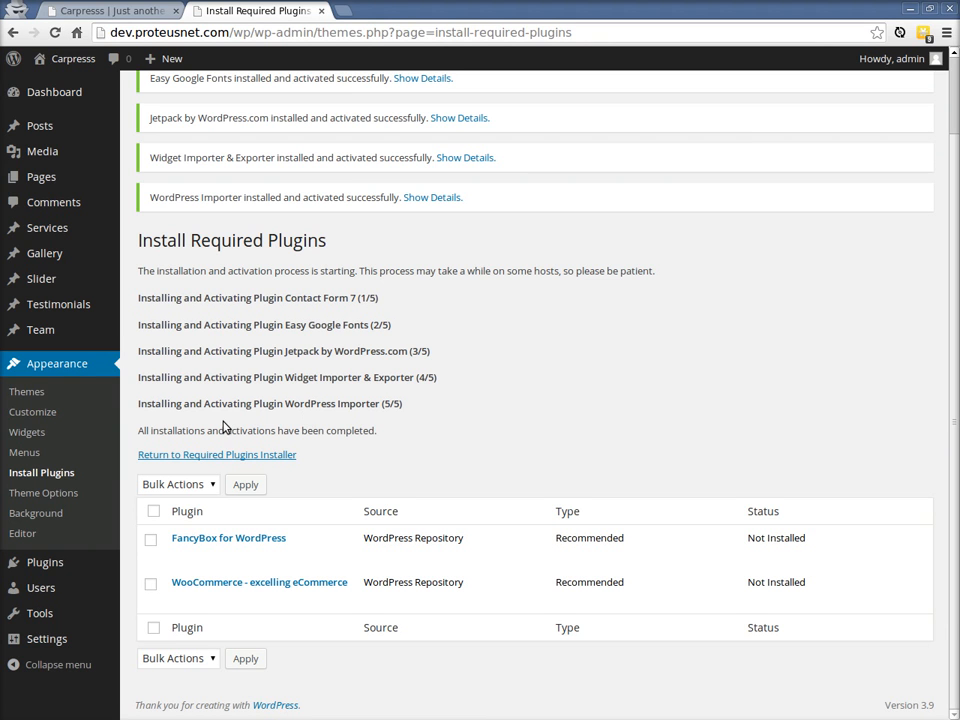
pyautogui.moveTo(40, 613)
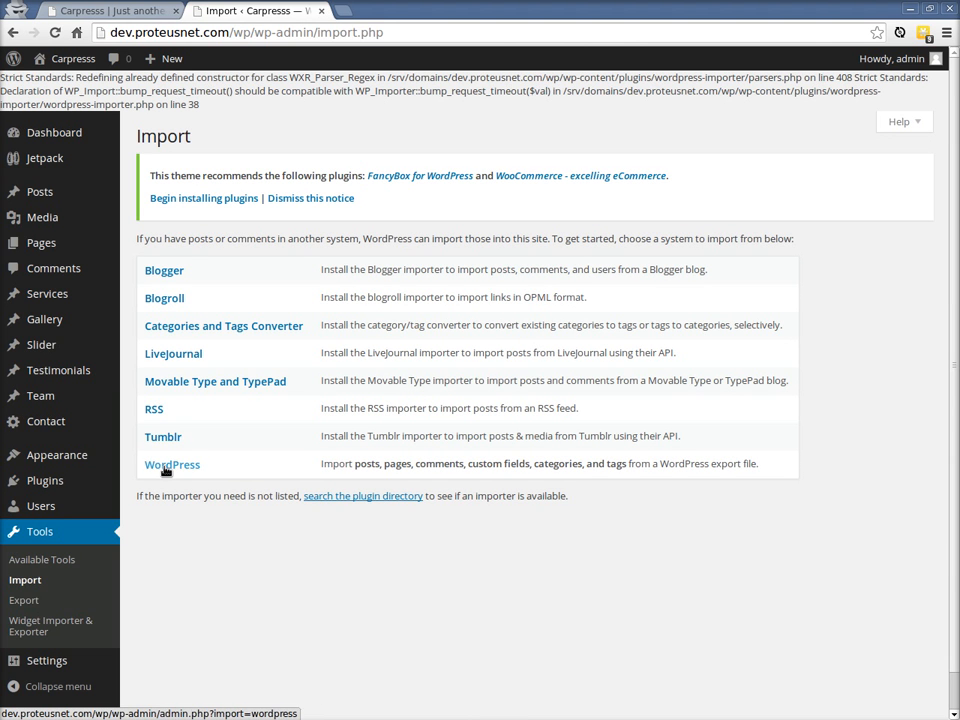
# In the WordPress importer, choose demo-content.xml from the extras folder
pyautogui.click(172, 464)
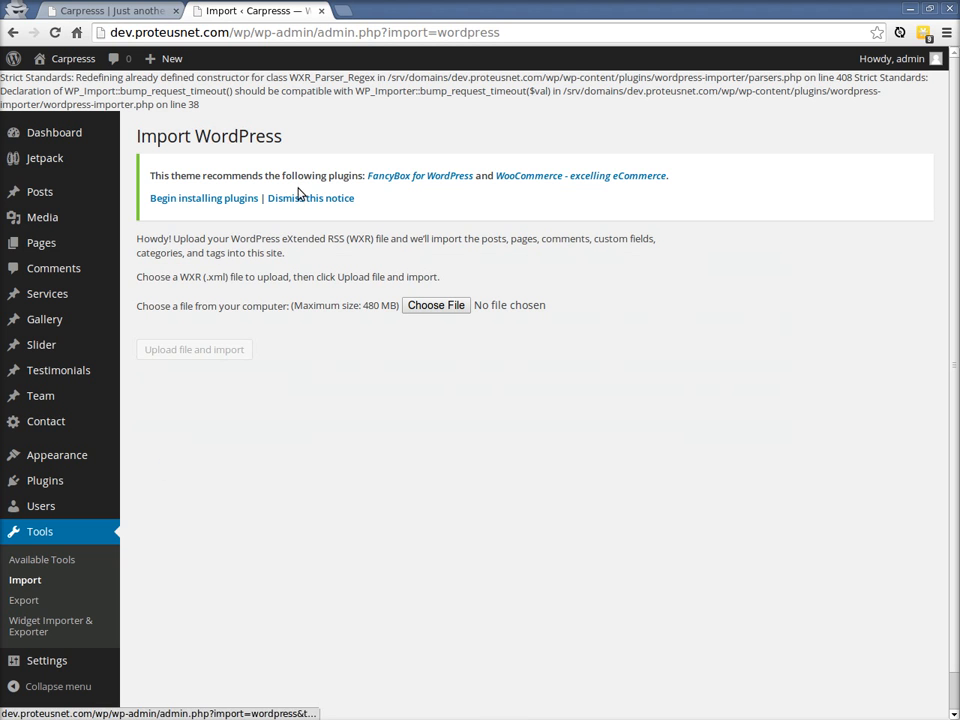
pyautogui.click(310, 197)
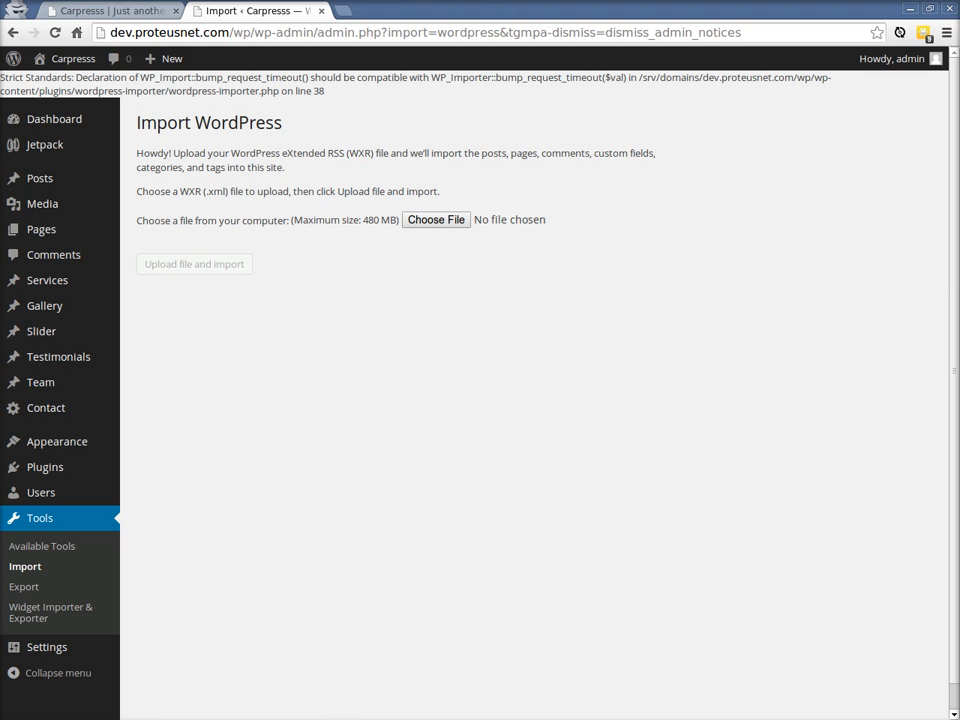
pyautogui.click(435, 219)
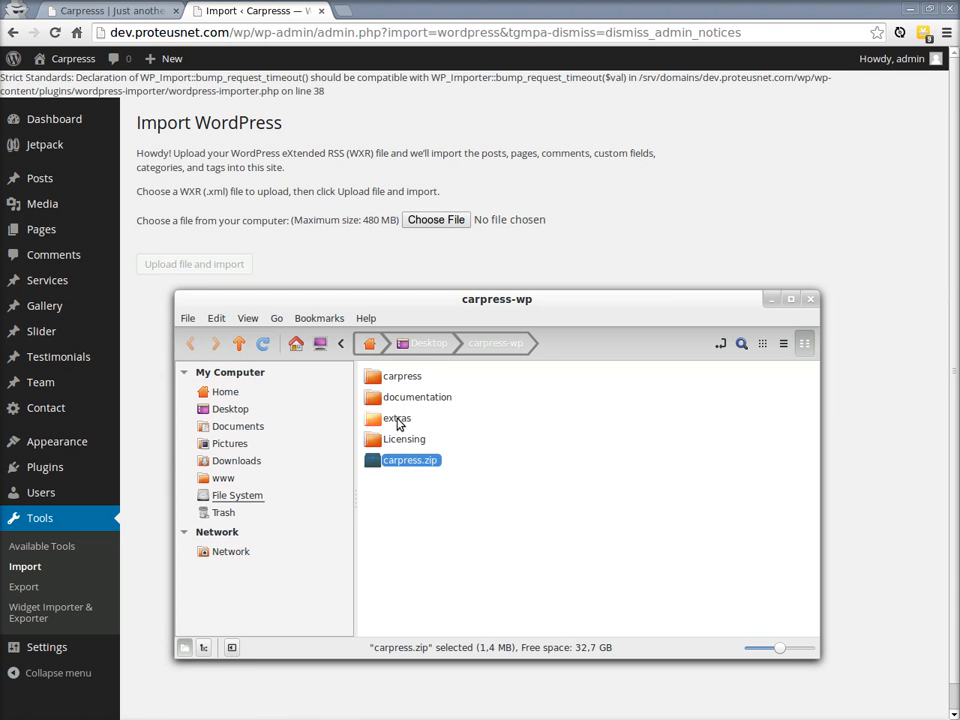
pyautogui.doubleClick(396, 418)
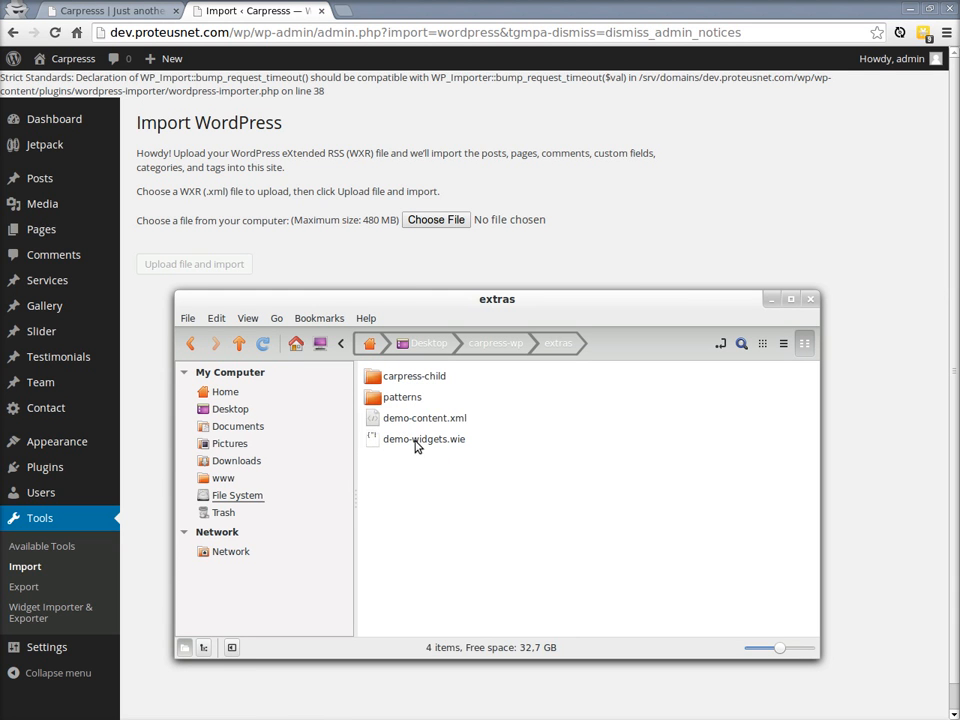
pyautogui.click(424, 417)
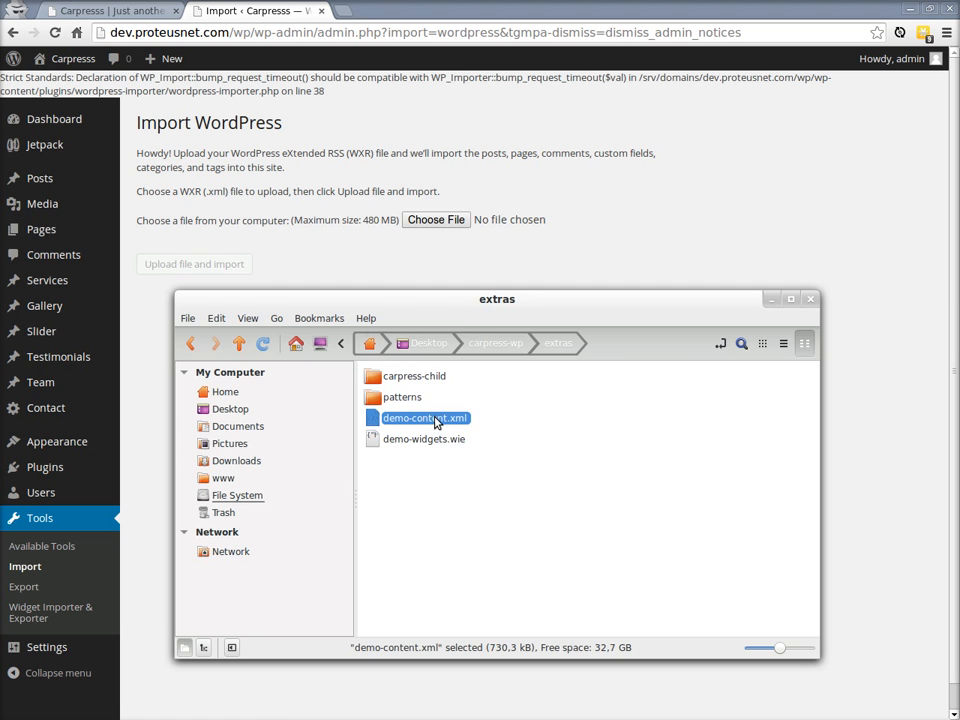
pyautogui.doubleClick(425, 417)
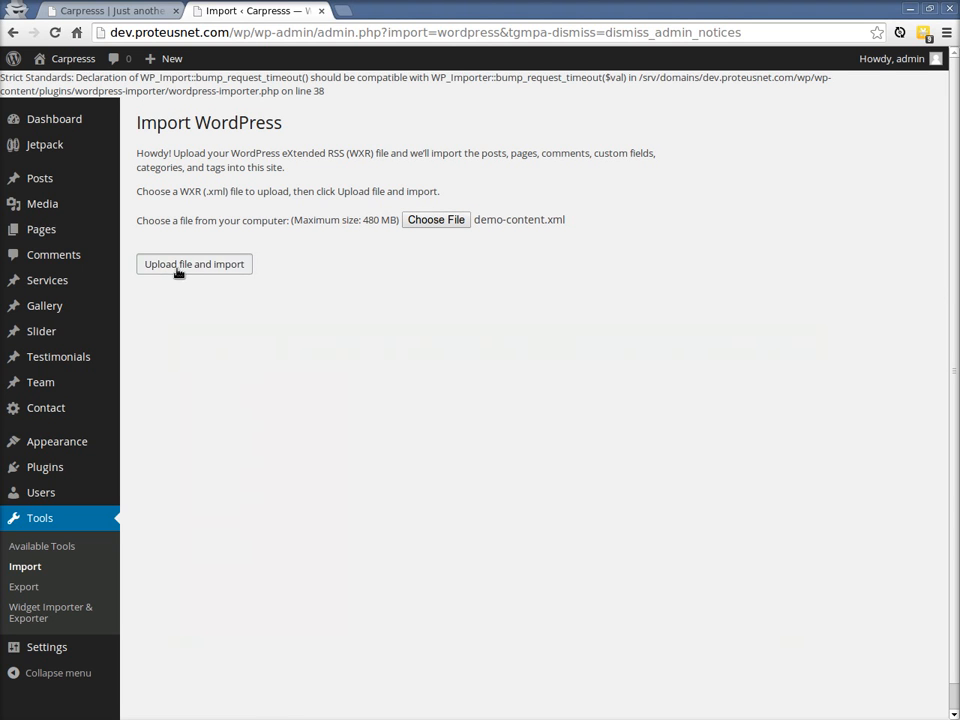
# Upload demo-content.xml, assign its author to admin, and enable downloading file attachments
pyautogui.click(194, 264)
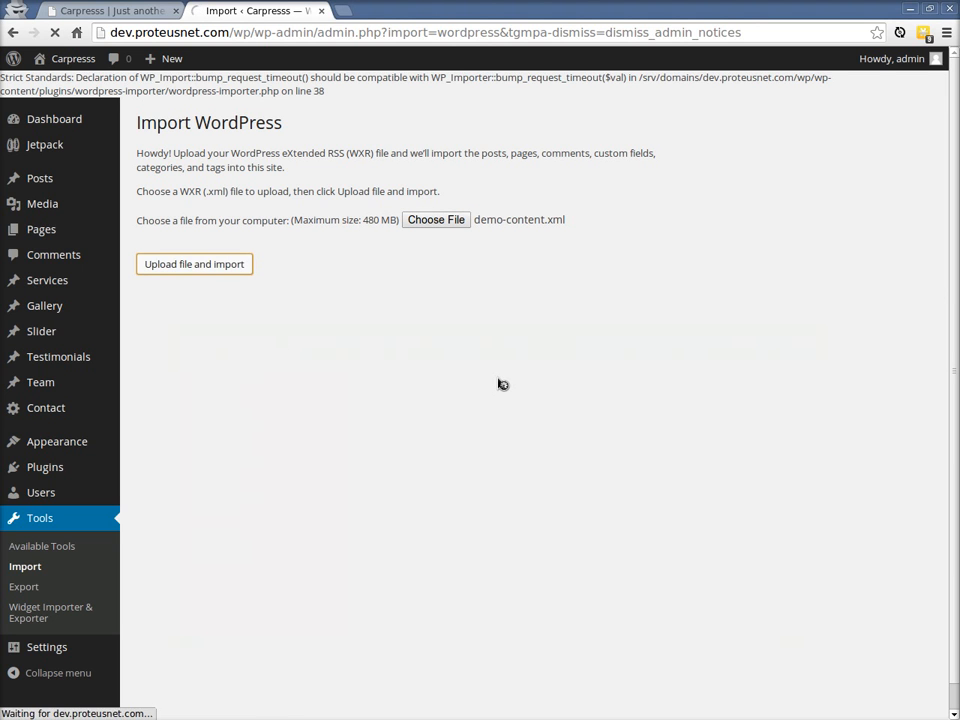
pyautogui.click(194, 264)
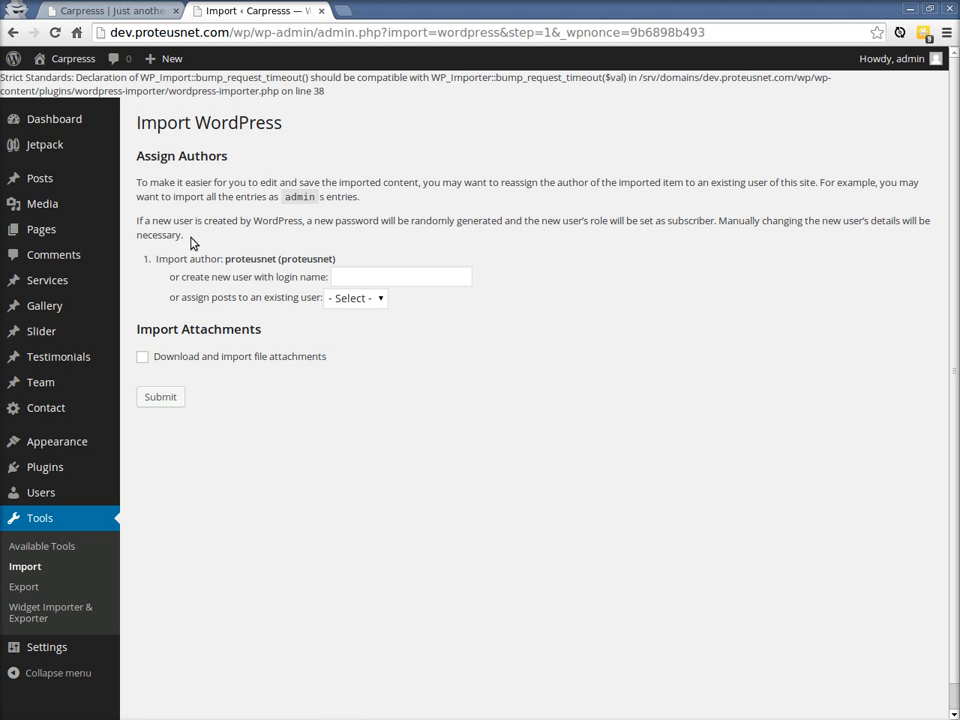
pyautogui.moveTo(363, 298)
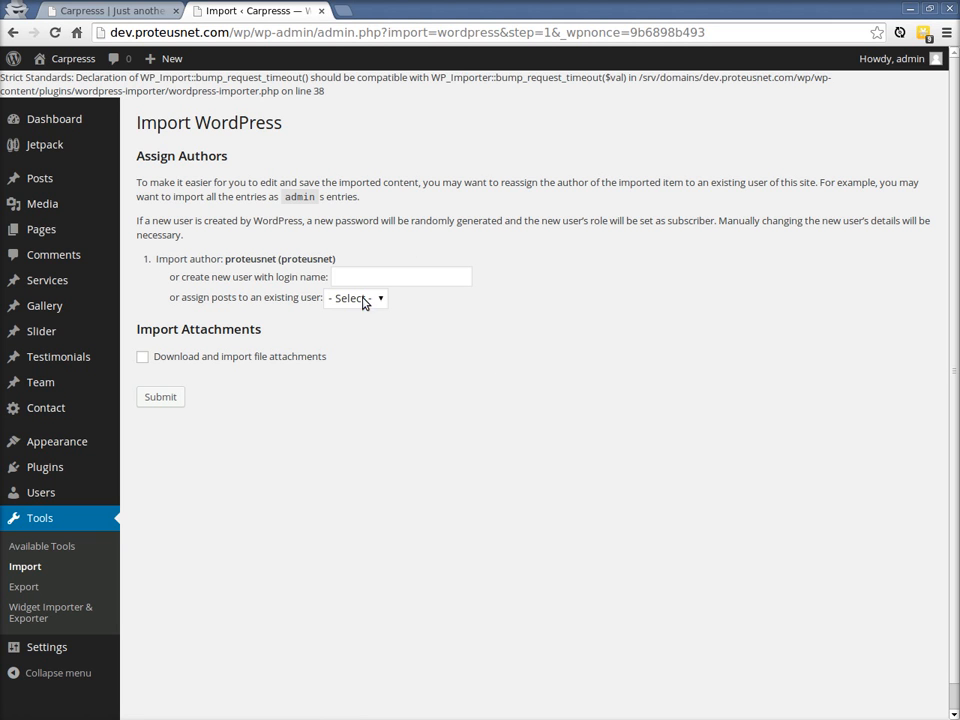
pyautogui.click(355, 298)
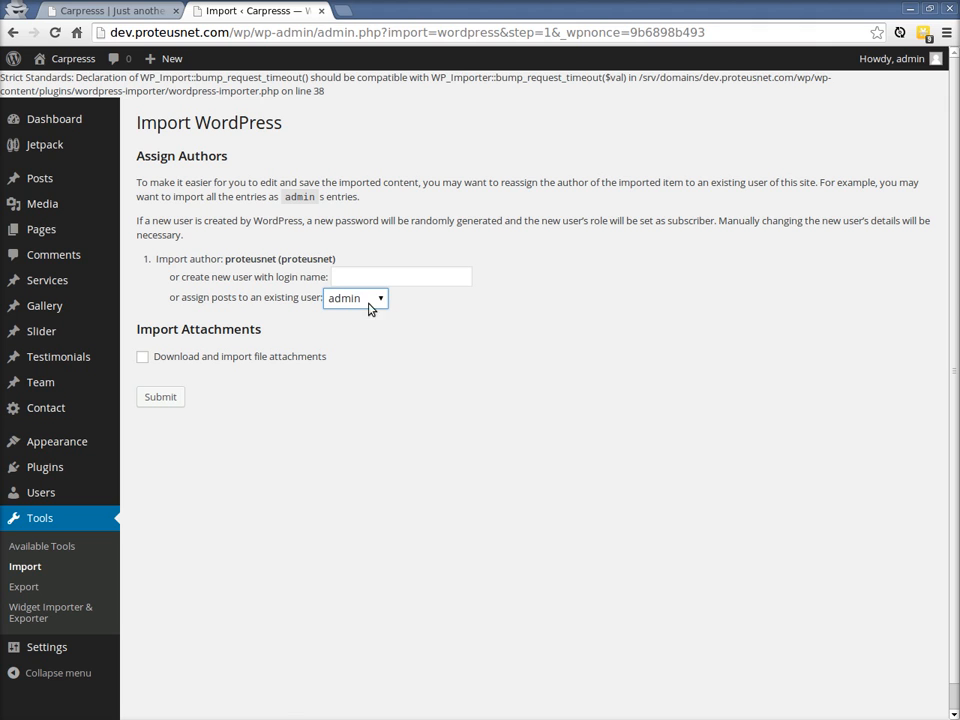
pyautogui.moveTo(178, 418)
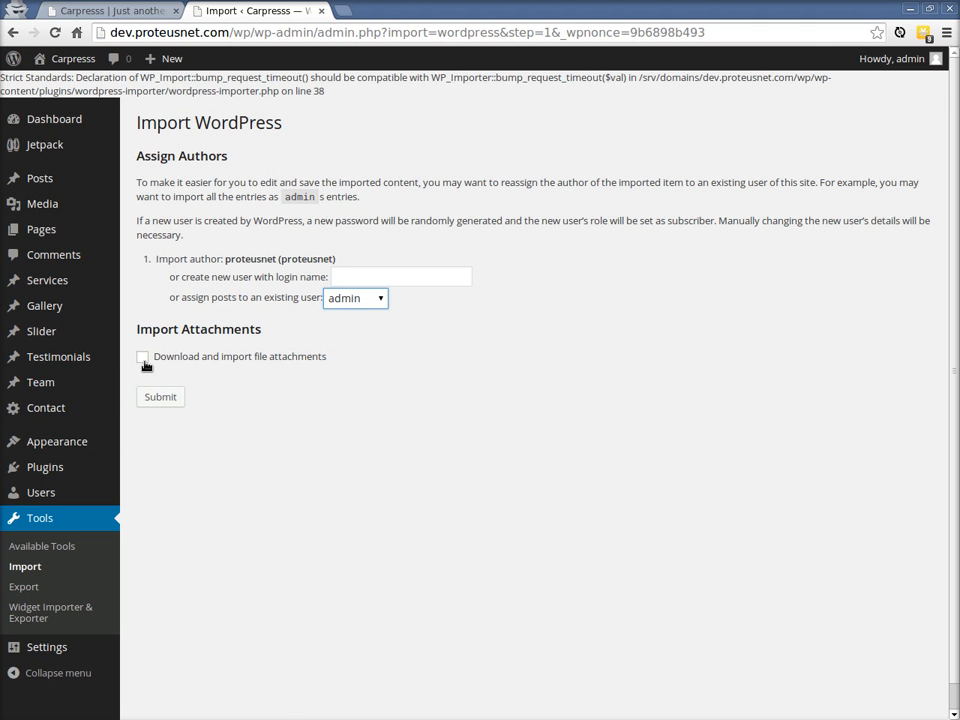
pyautogui.click(142, 356)
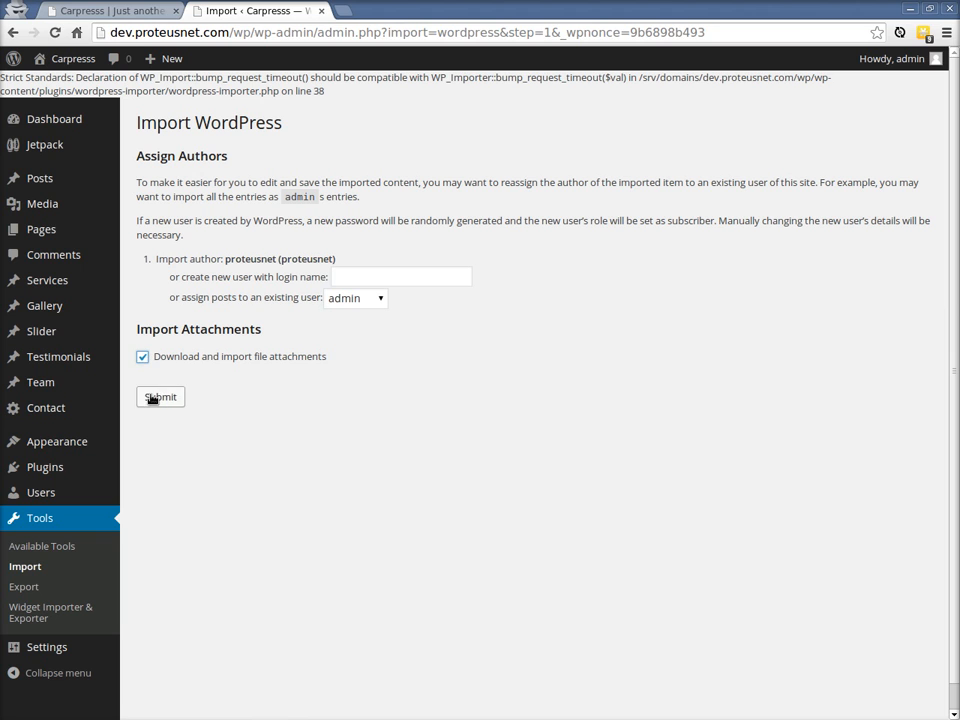
# Submit the demo content import and scroll down to the All done message
pyautogui.click(160, 397)
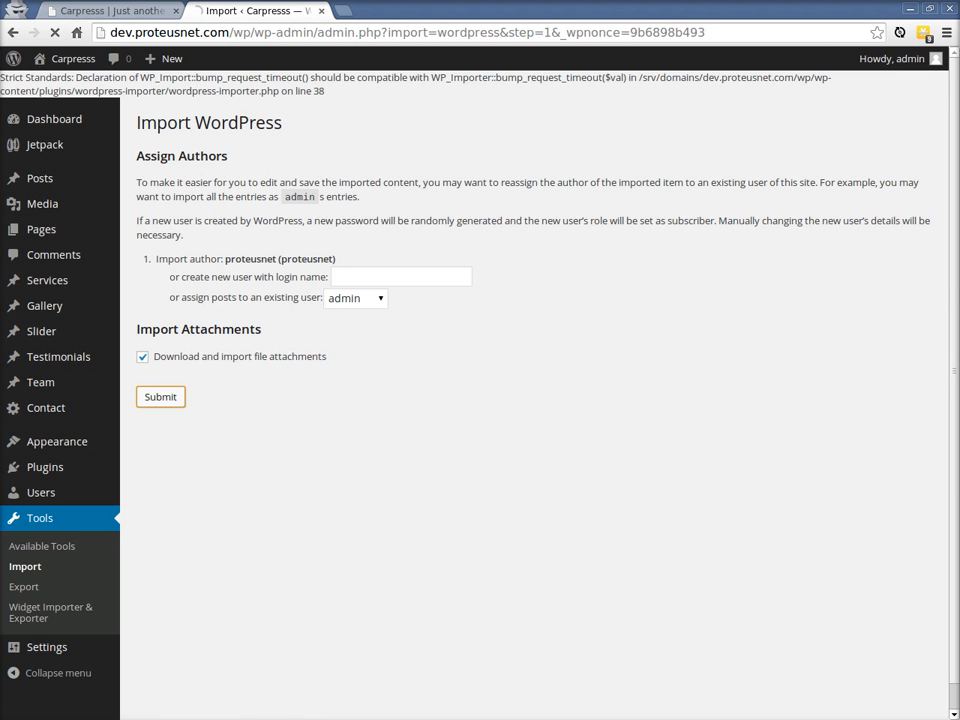
pyautogui.click(160, 397)
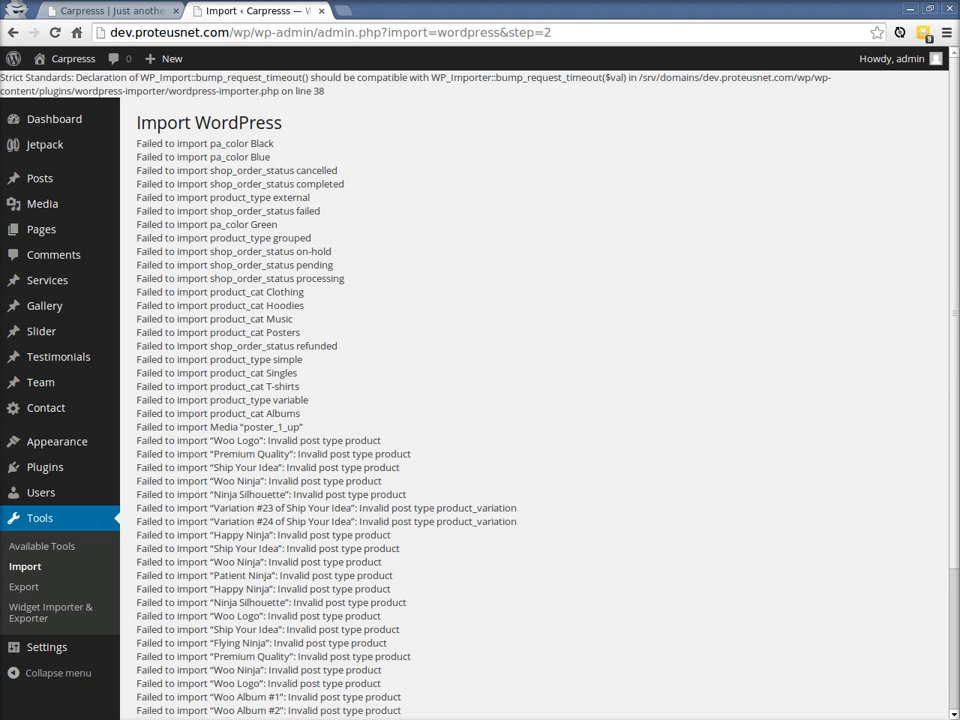
pyautogui.moveTo(645, 503)
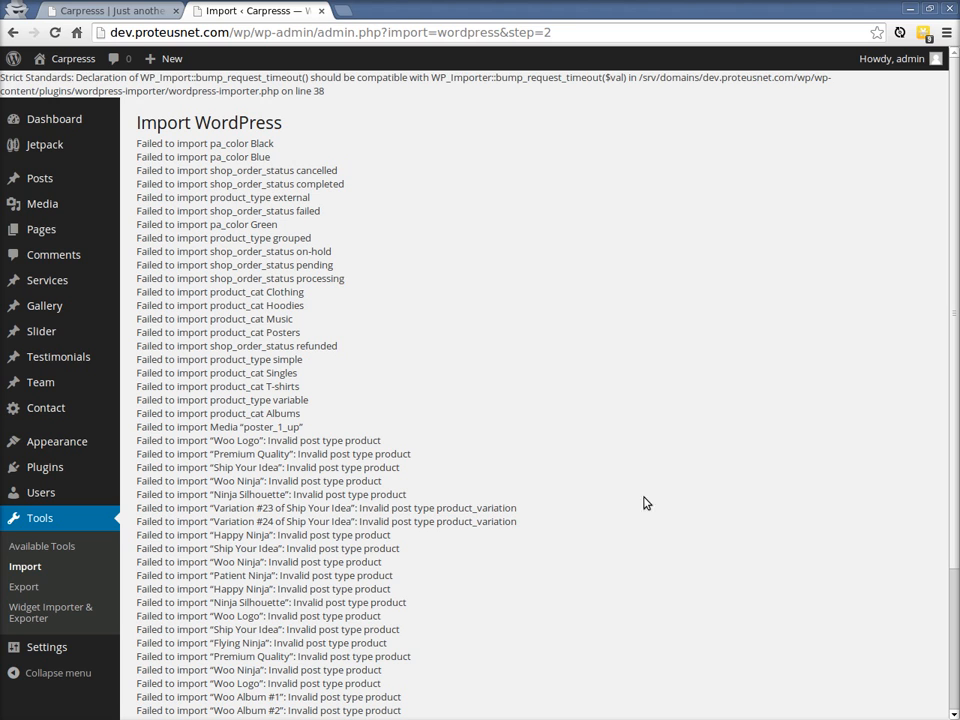
pyautogui.moveTo(540, 366)
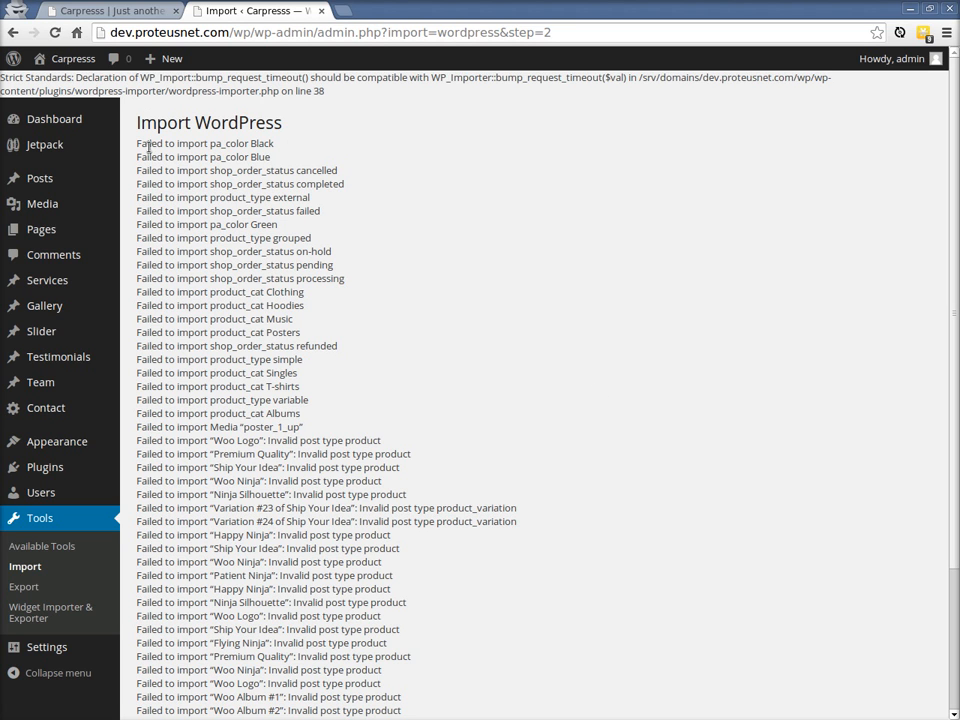
pyautogui.scroll(-3)
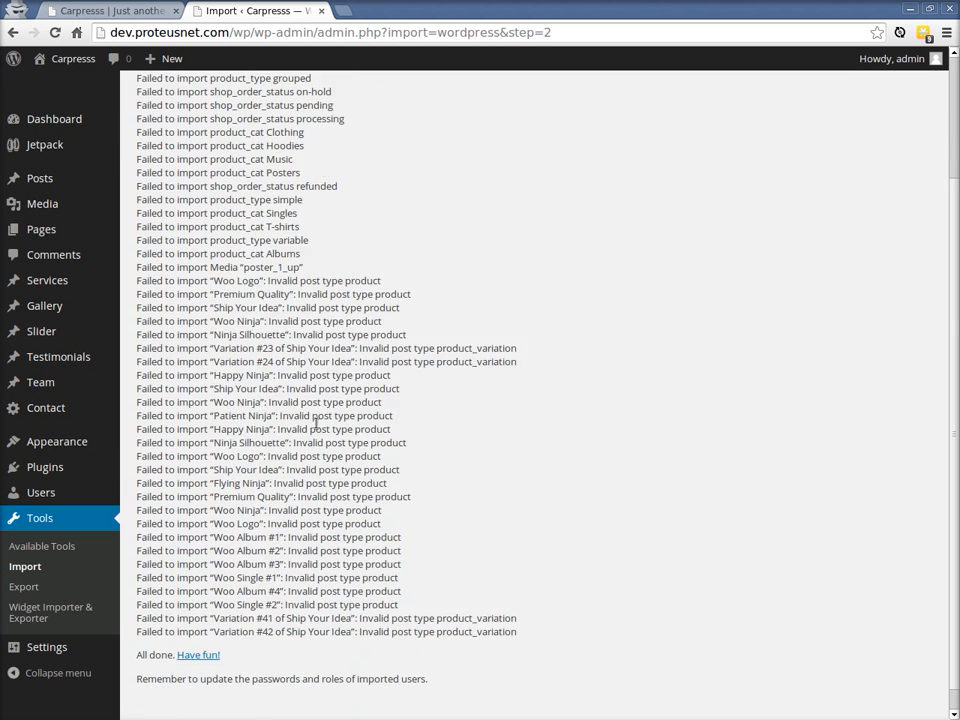
pyautogui.scroll(-3)
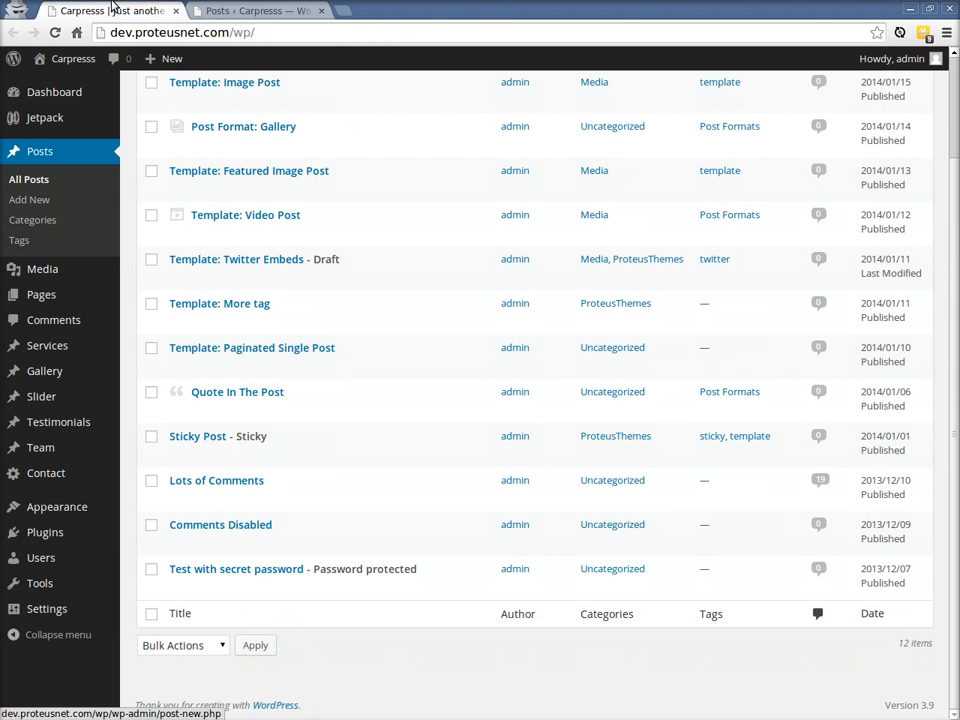
# Import demo-widgets.wie with Widget Importer & Exporter and review the per-sidebar results
pyautogui.click(73, 58)
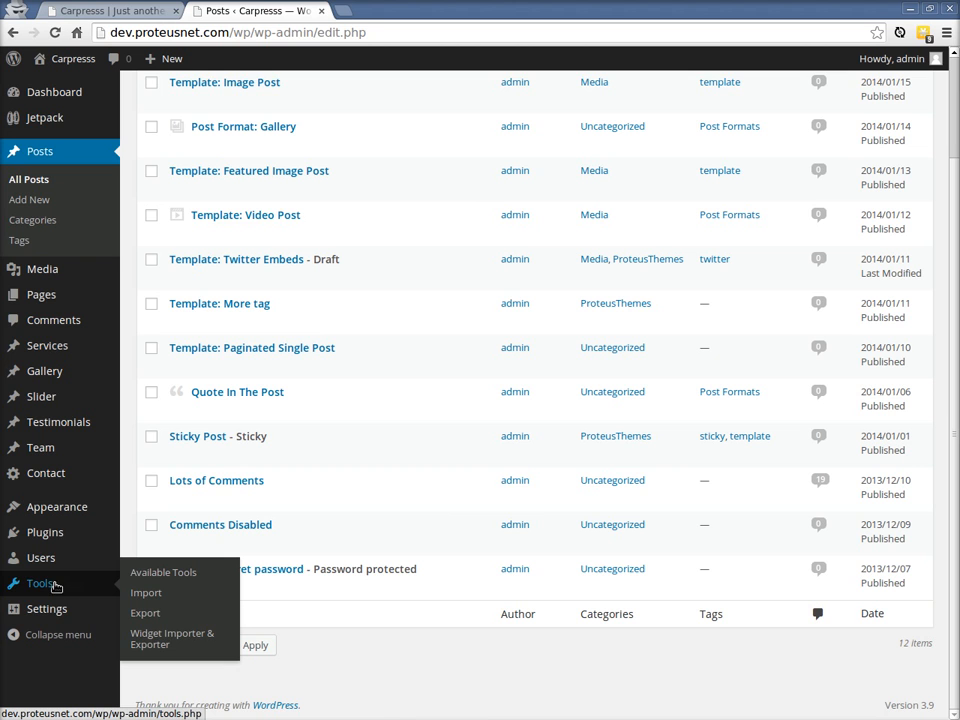
pyautogui.click(171, 638)
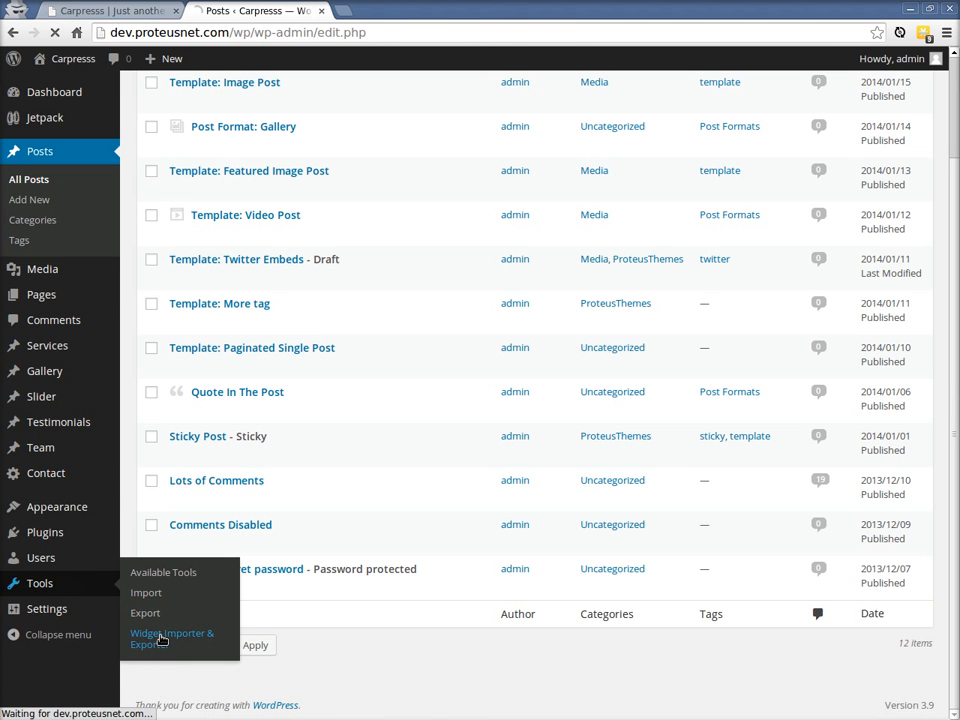
pyautogui.click(171, 638)
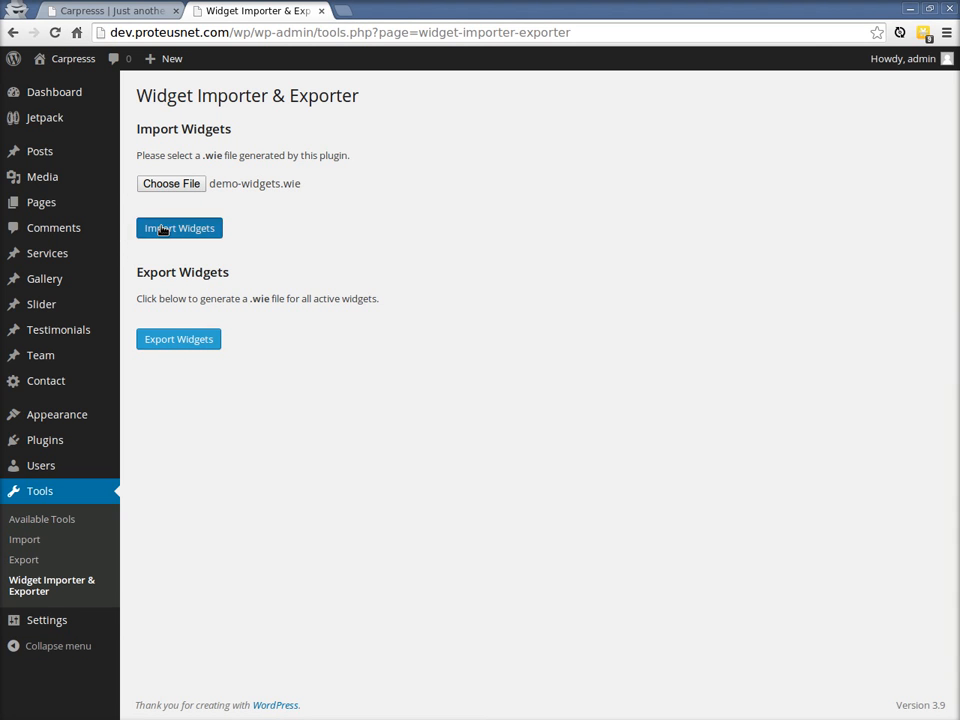
pyautogui.click(179, 228)
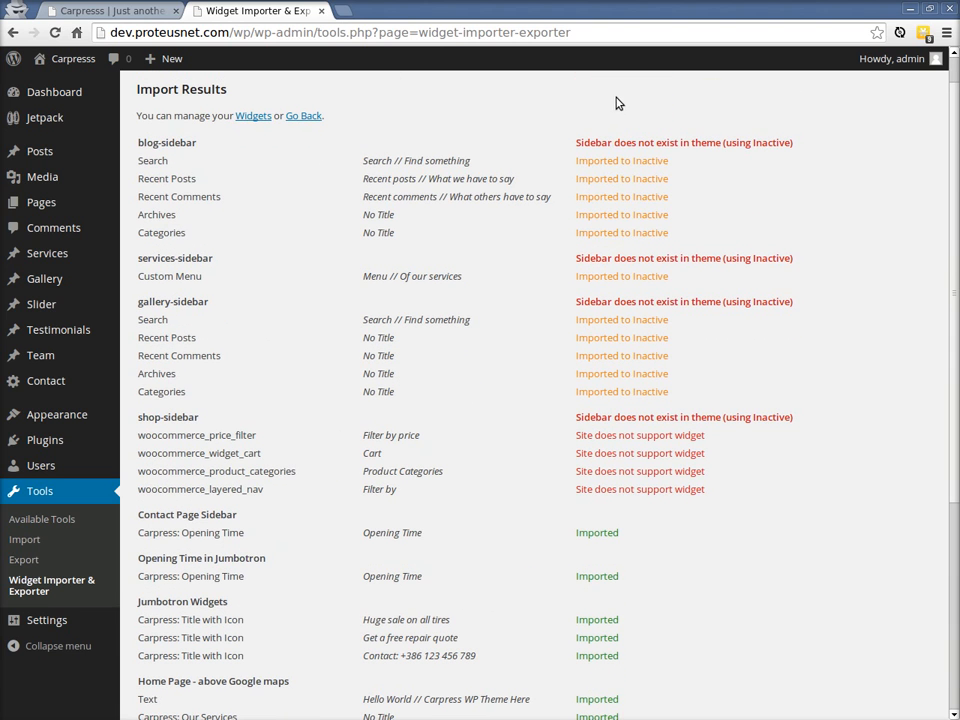
pyautogui.moveTo(630, 497)
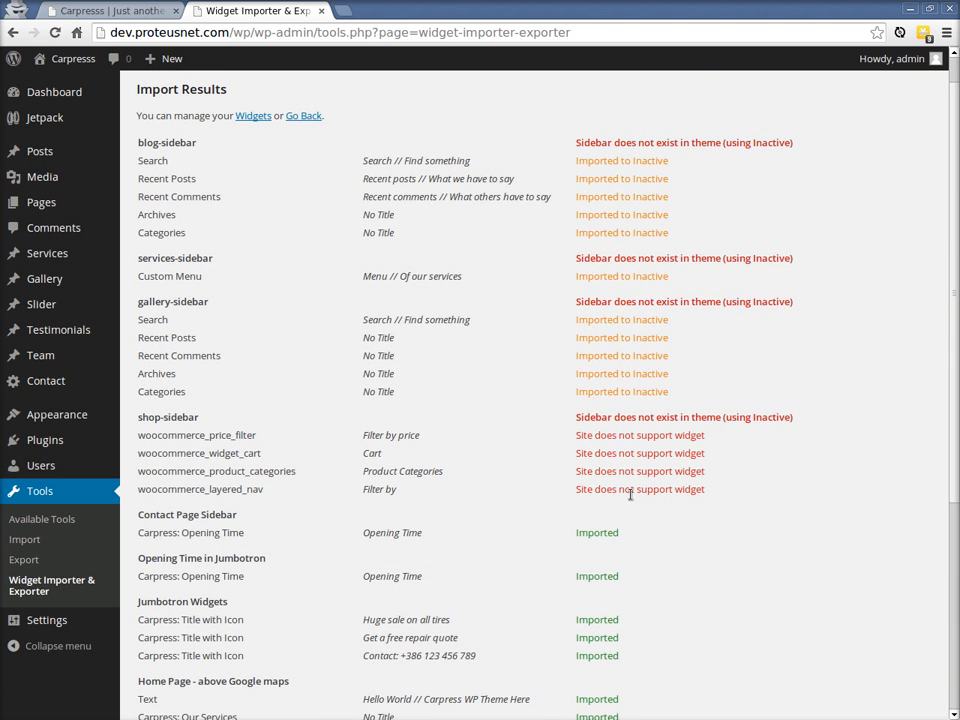
pyautogui.scroll(-3)
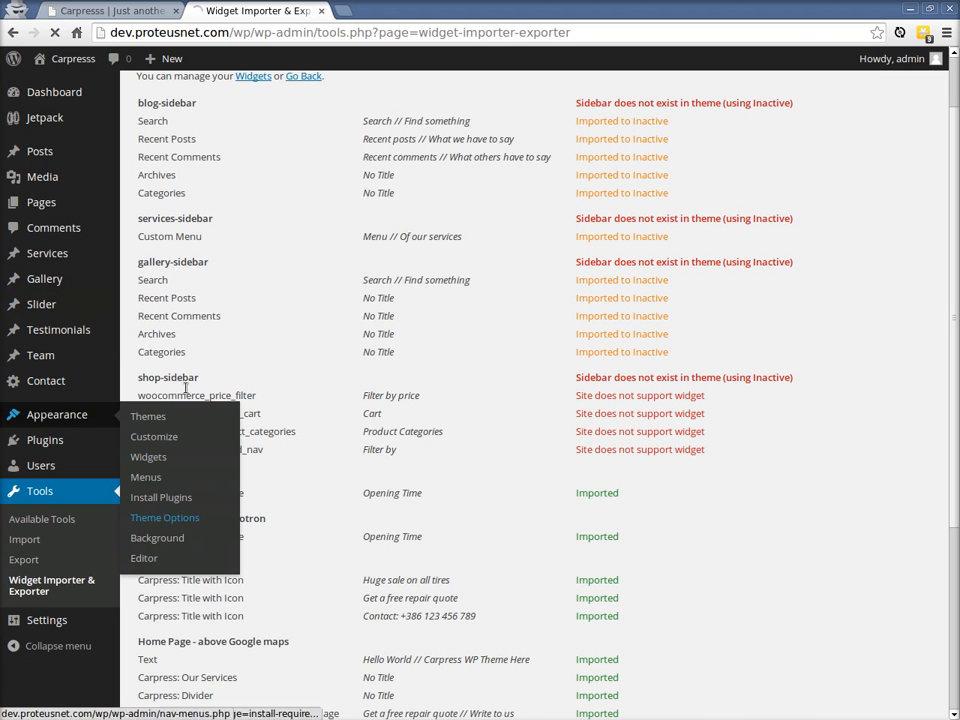
# Save Theme Options with Services Layout on Left sidebar, then check the Social icons and Contact page tabs
pyautogui.click(164, 517)
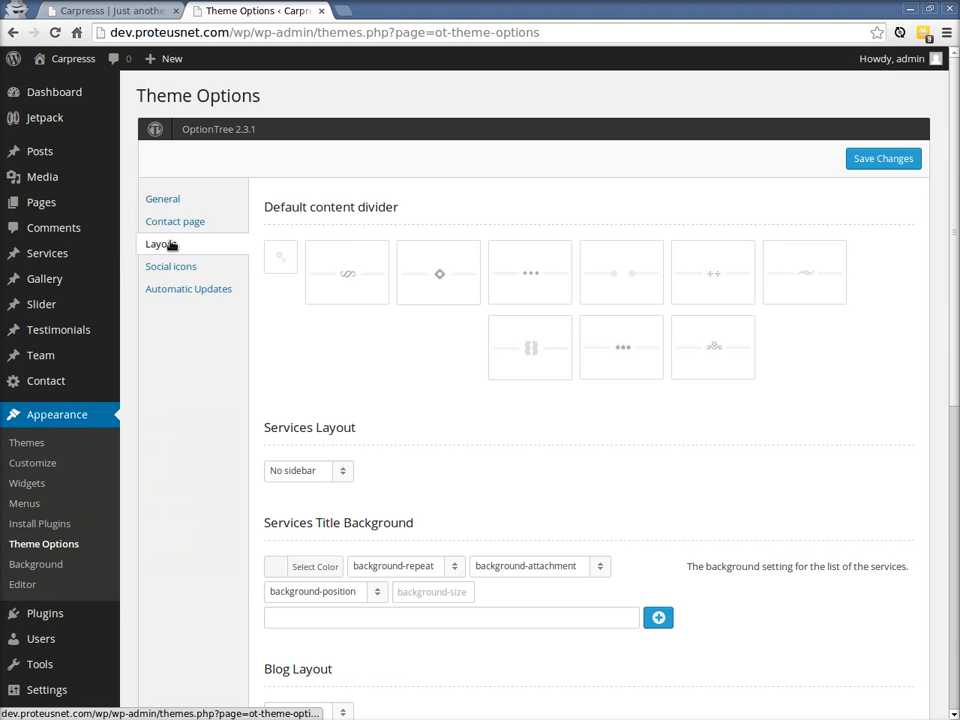
pyautogui.scroll(-3)
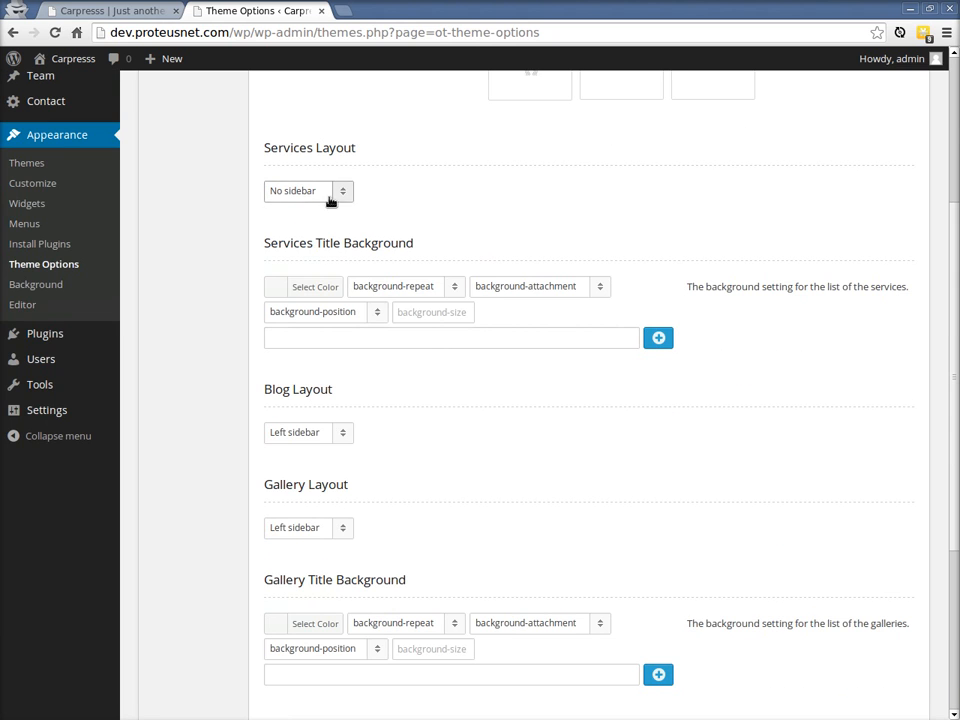
pyautogui.scroll(-3)
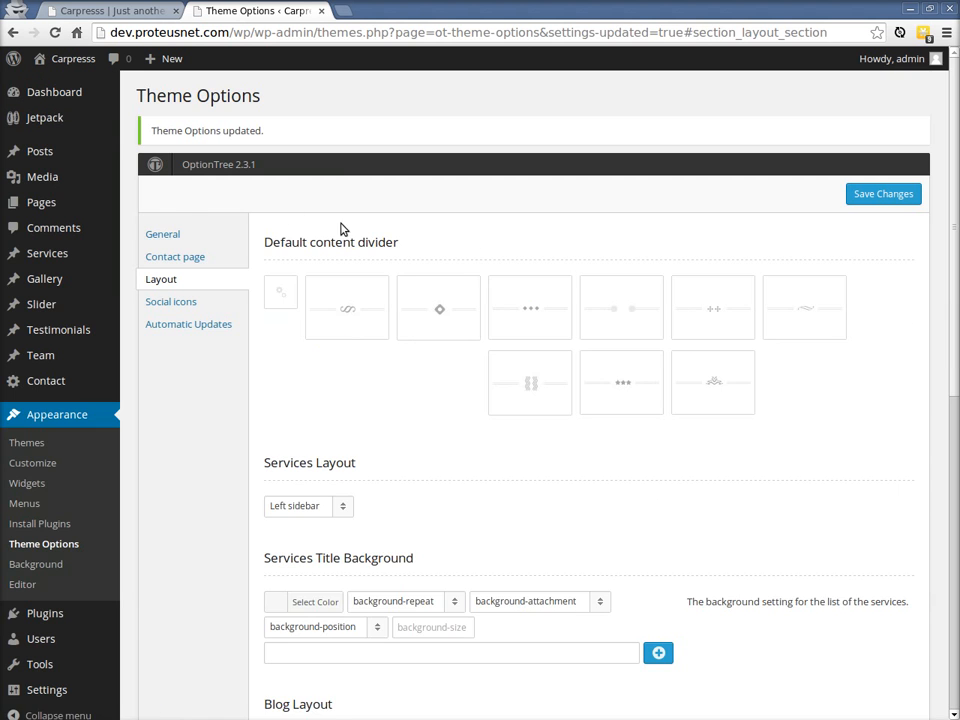
pyautogui.click(175, 256)
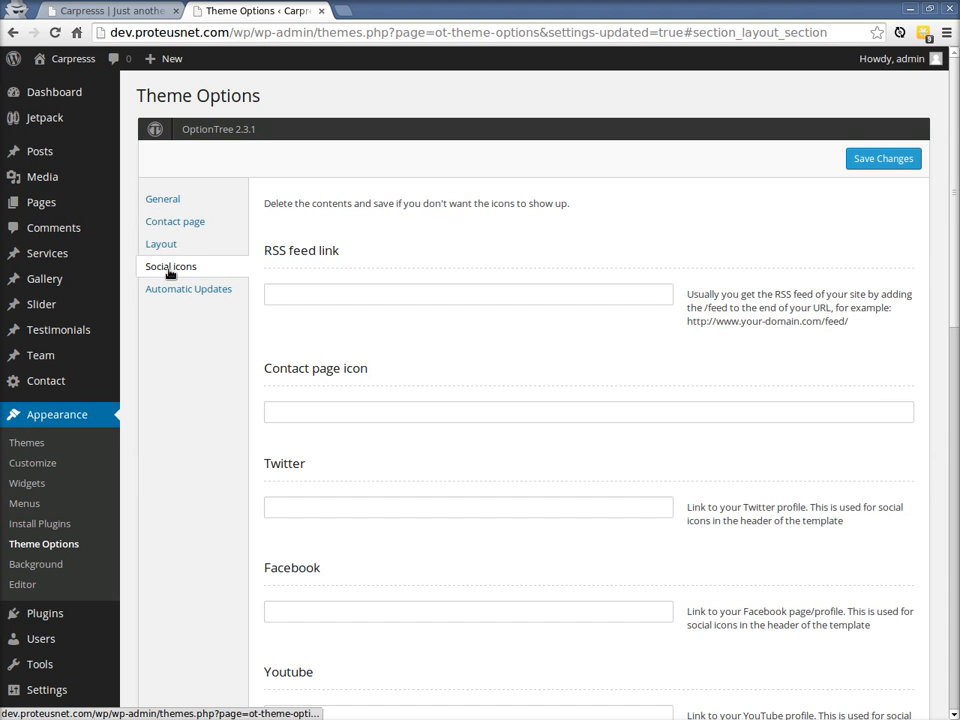
pyautogui.click(175, 221)
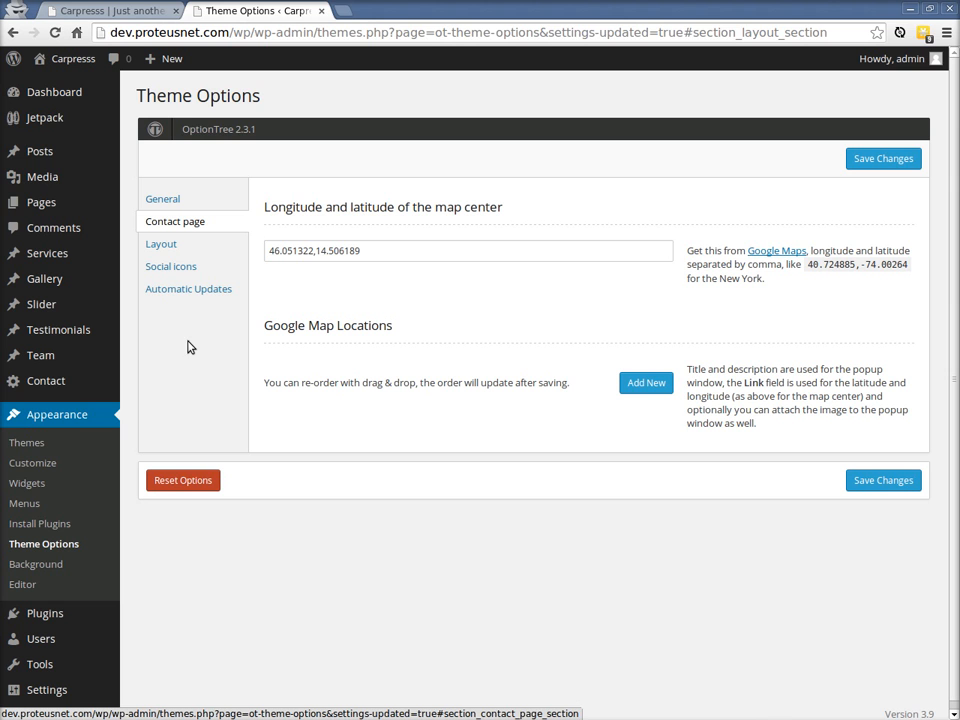
pyautogui.click(100, 10)
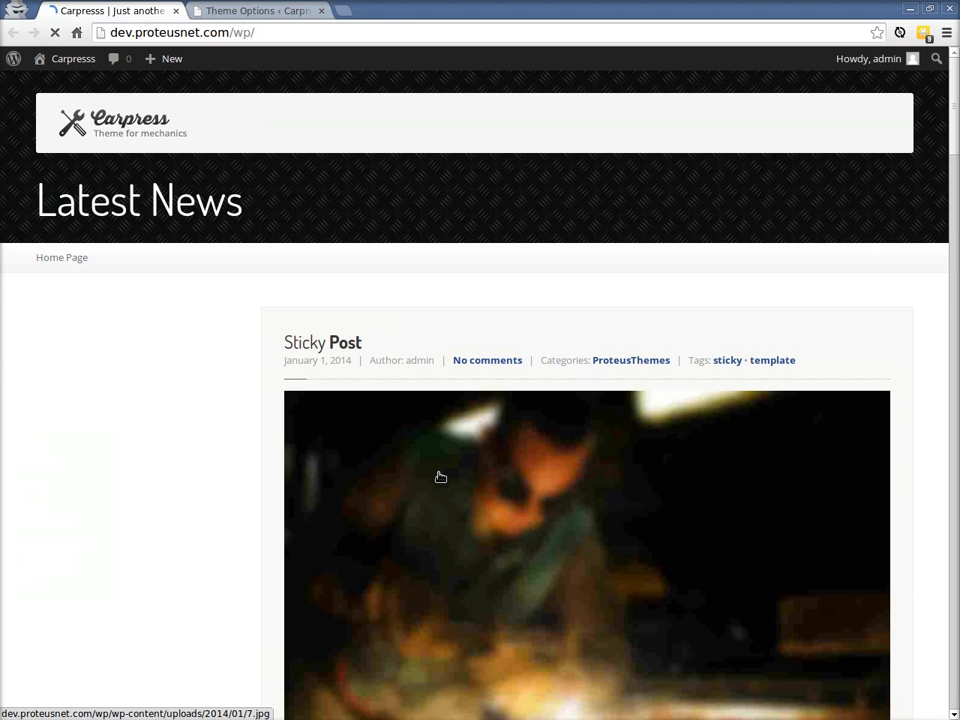
# Scroll through the Latest News front page, then return to Theme Options
pyautogui.scroll(-3)
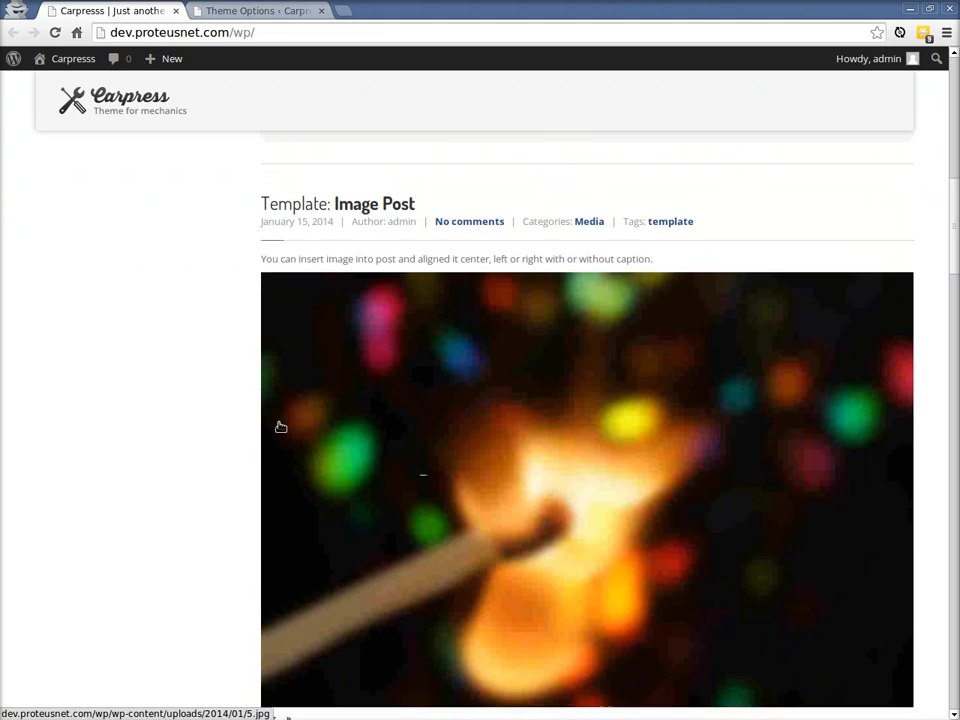
pyautogui.scroll(3)
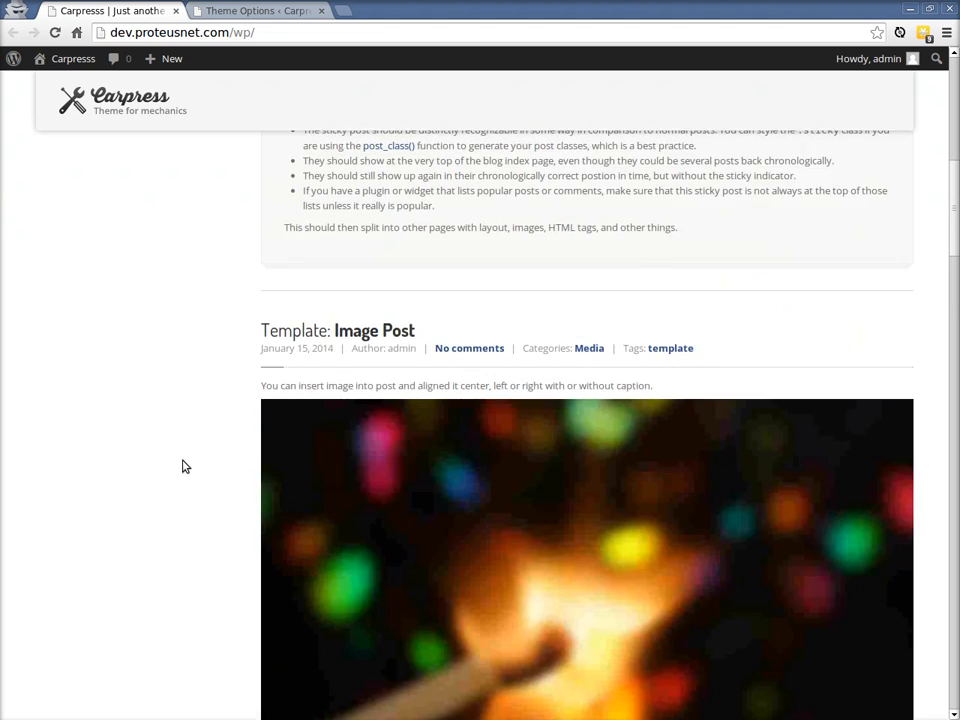
pyautogui.scroll(3)
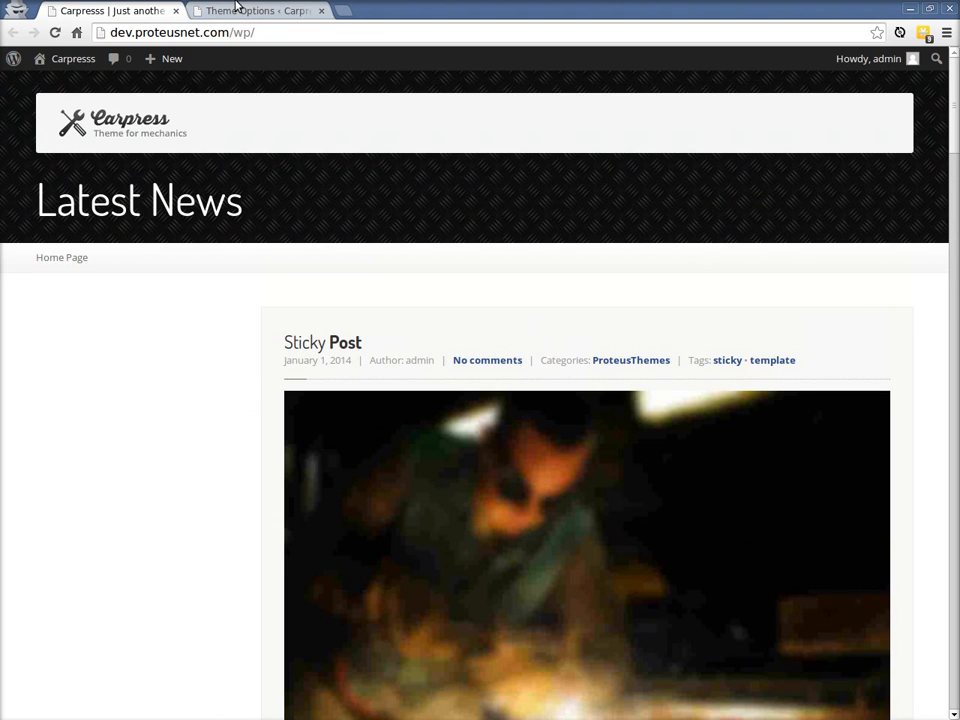
pyautogui.click(258, 11)
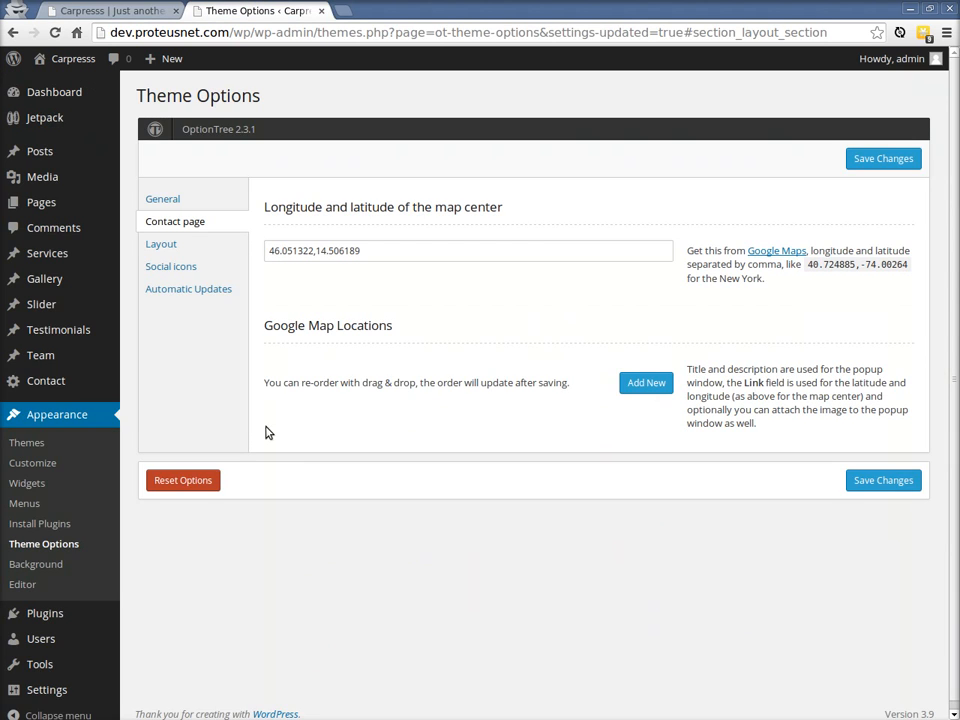
# Save Reading settings with a static front page: Home Page as front, Blog as posts
pyautogui.click(46, 680)
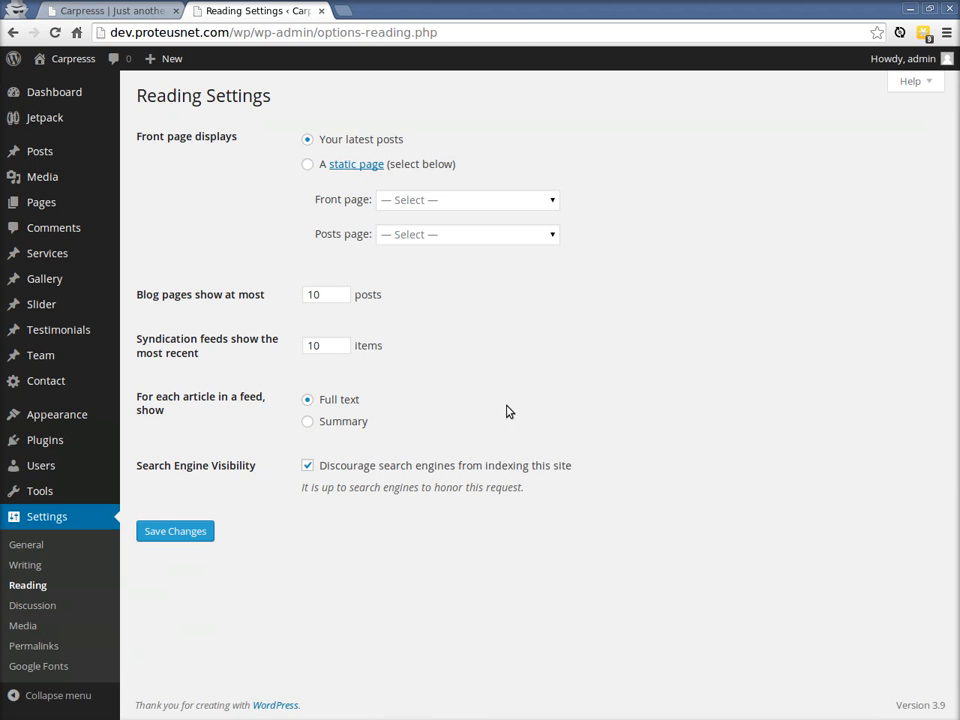
pyautogui.click(307, 163)
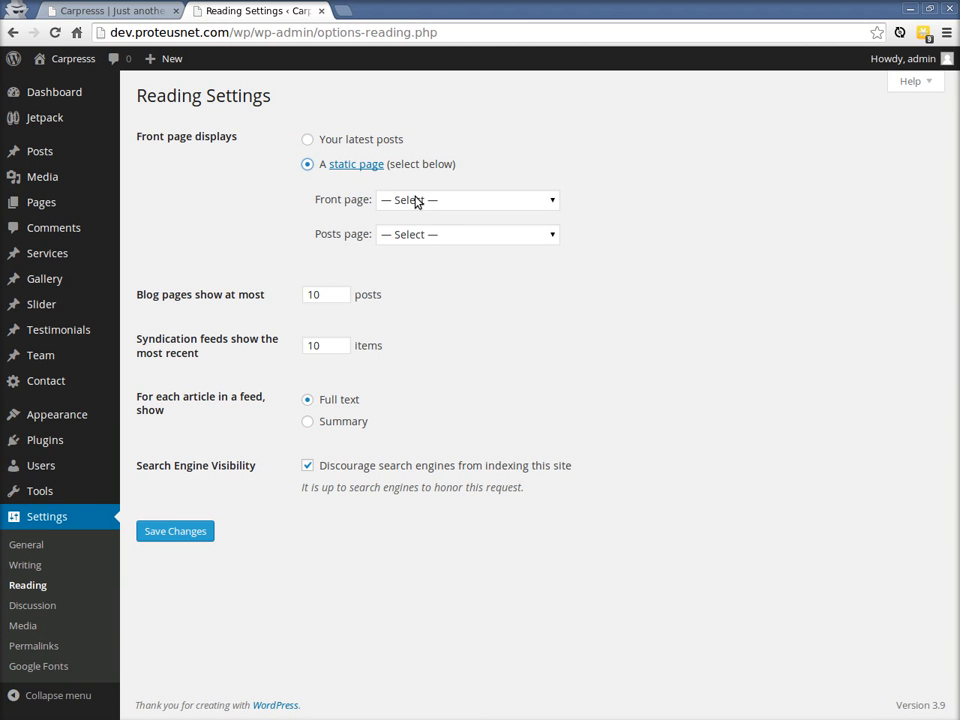
pyautogui.click(465, 199)
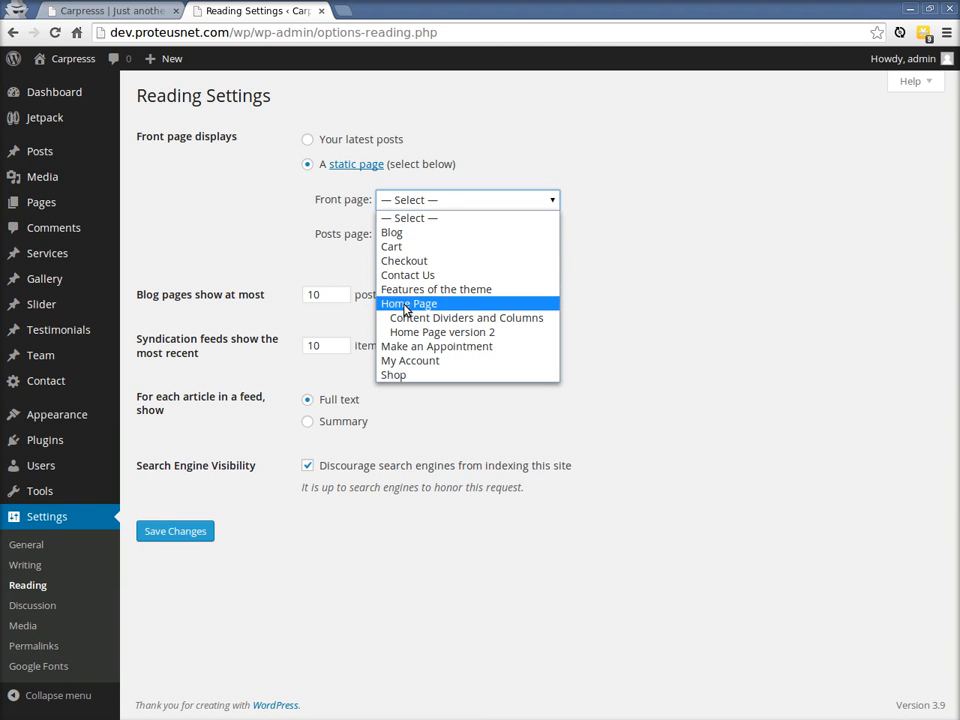
pyautogui.click(409, 303)
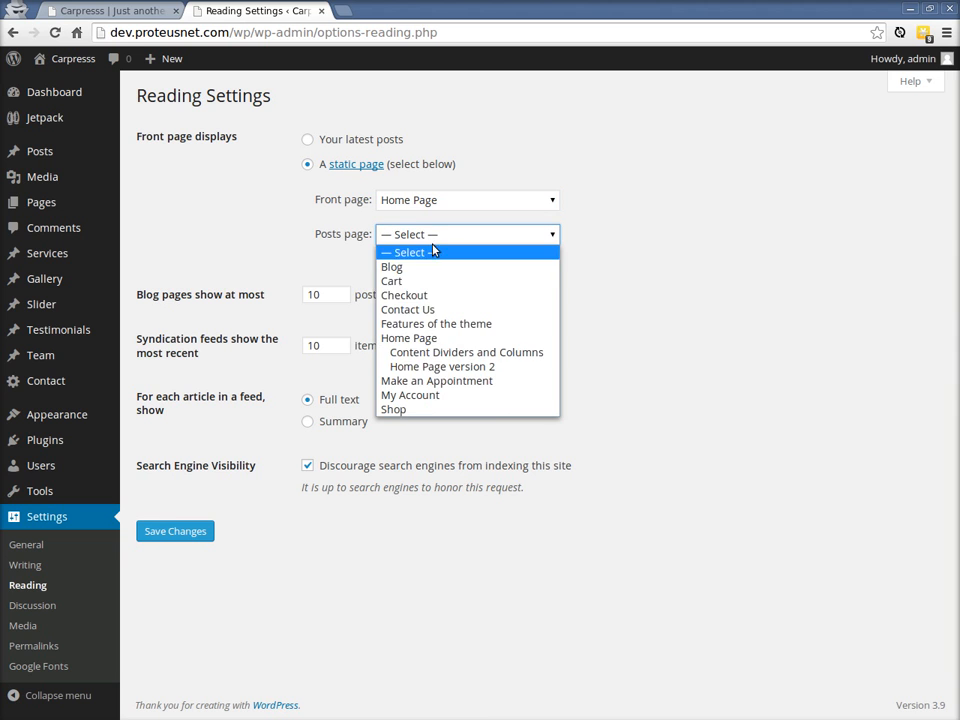
pyautogui.moveTo(392, 267)
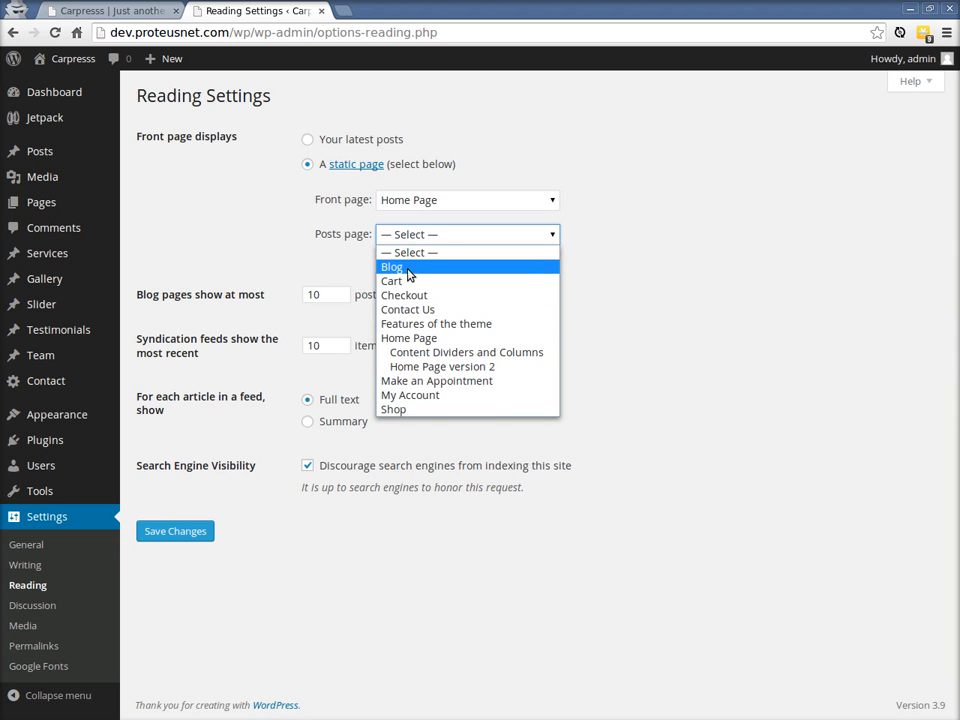
pyautogui.click(391, 266)
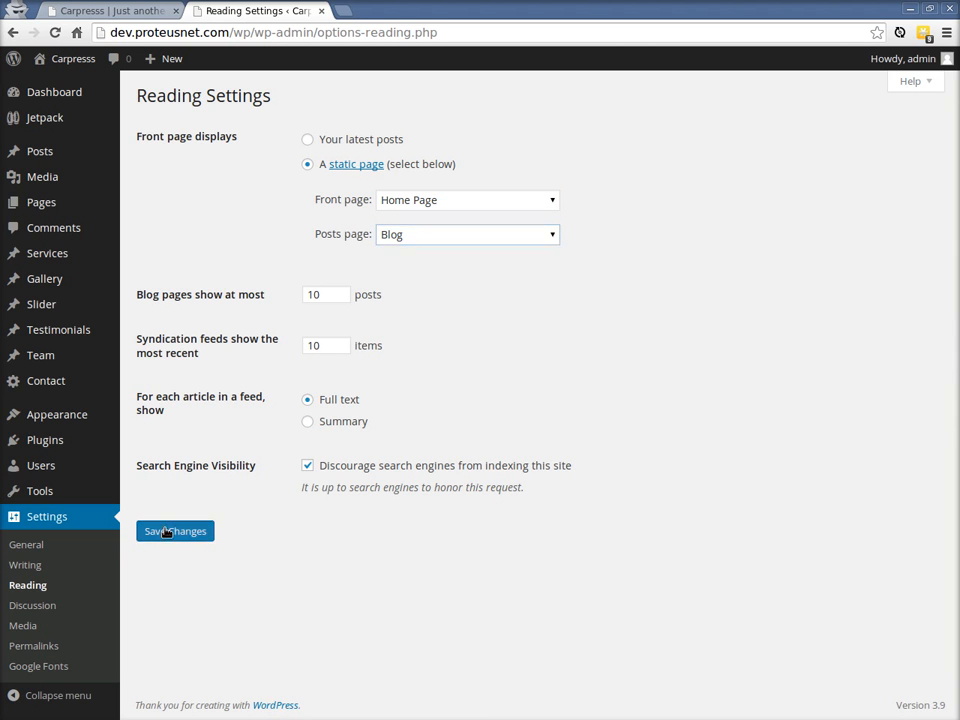
pyautogui.click(175, 531)
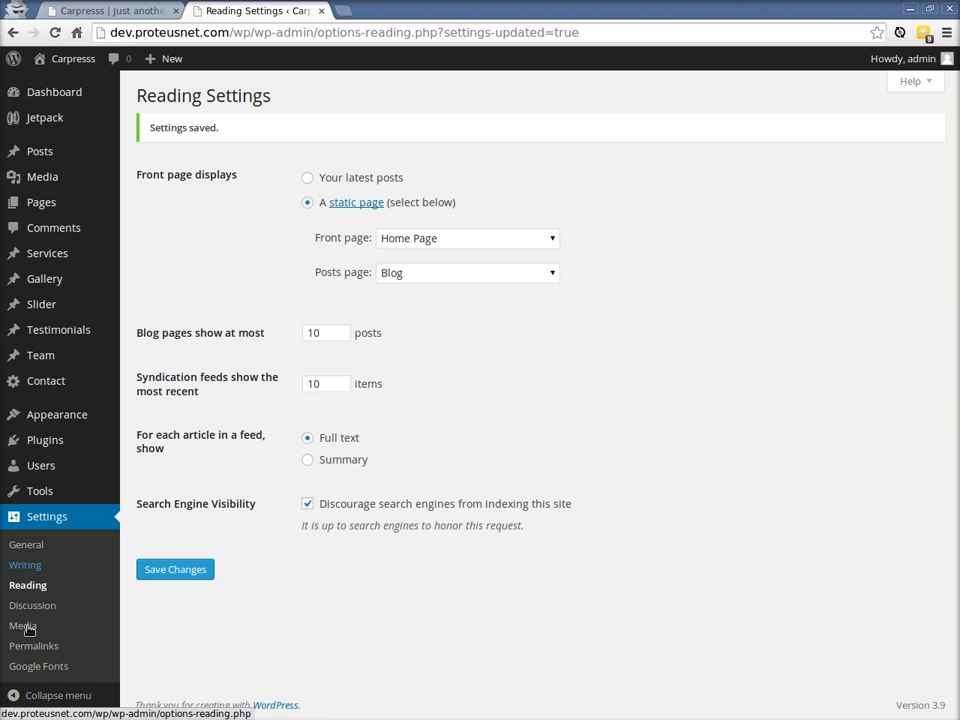
# Keep the Day and name permalink structure and confirm the update
pyautogui.click(34, 645)
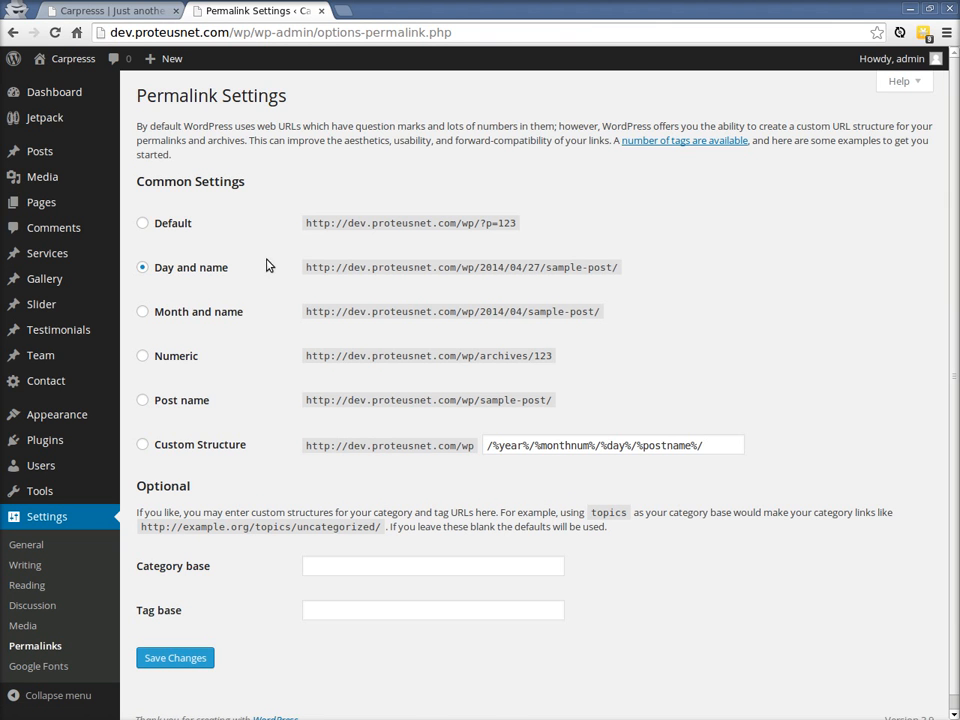
pyautogui.moveTo(167, 230)
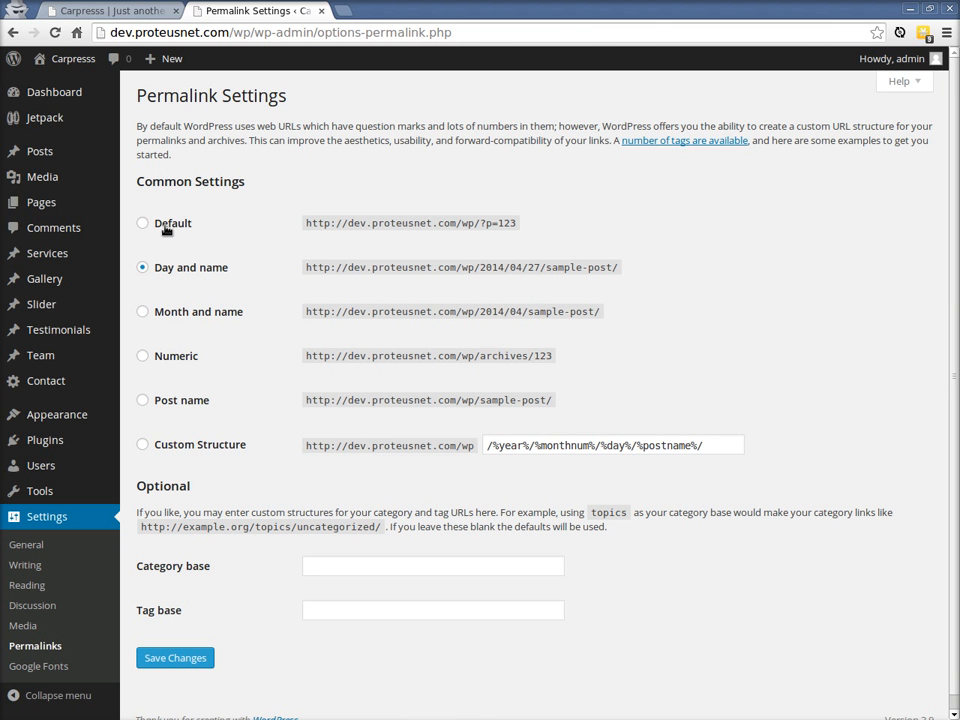
pyautogui.moveTo(170, 283)
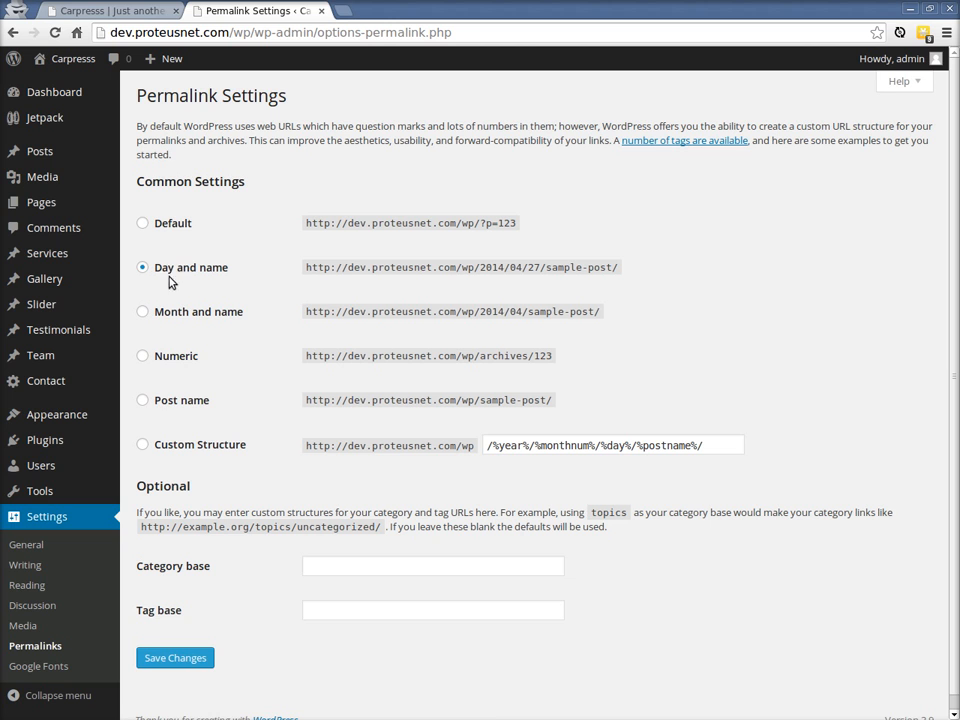
pyautogui.moveTo(165, 418)
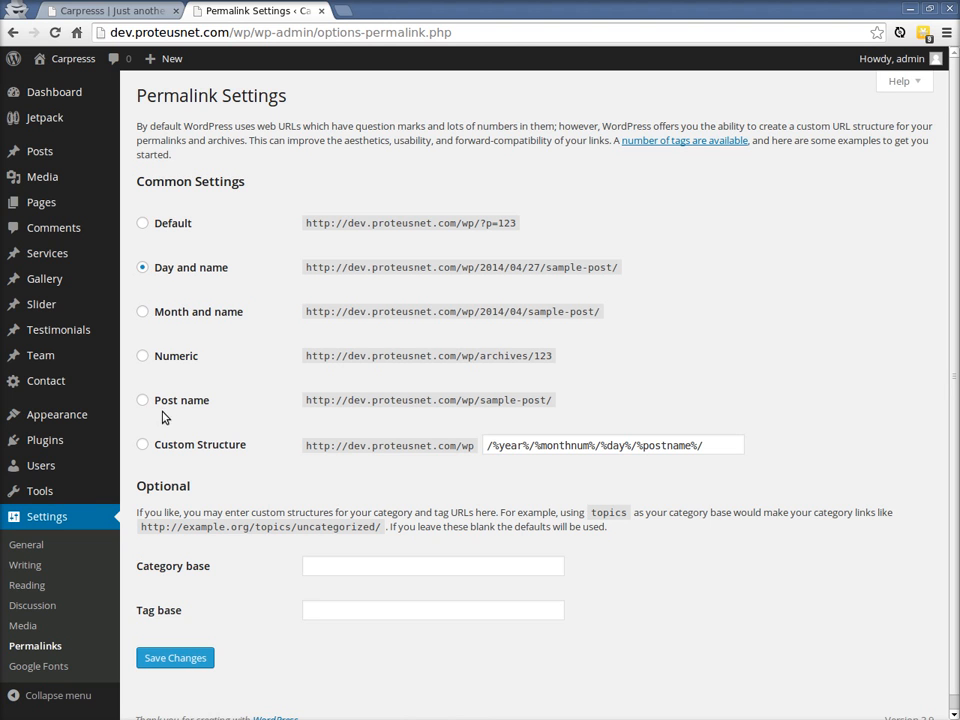
pyautogui.scroll(-3)
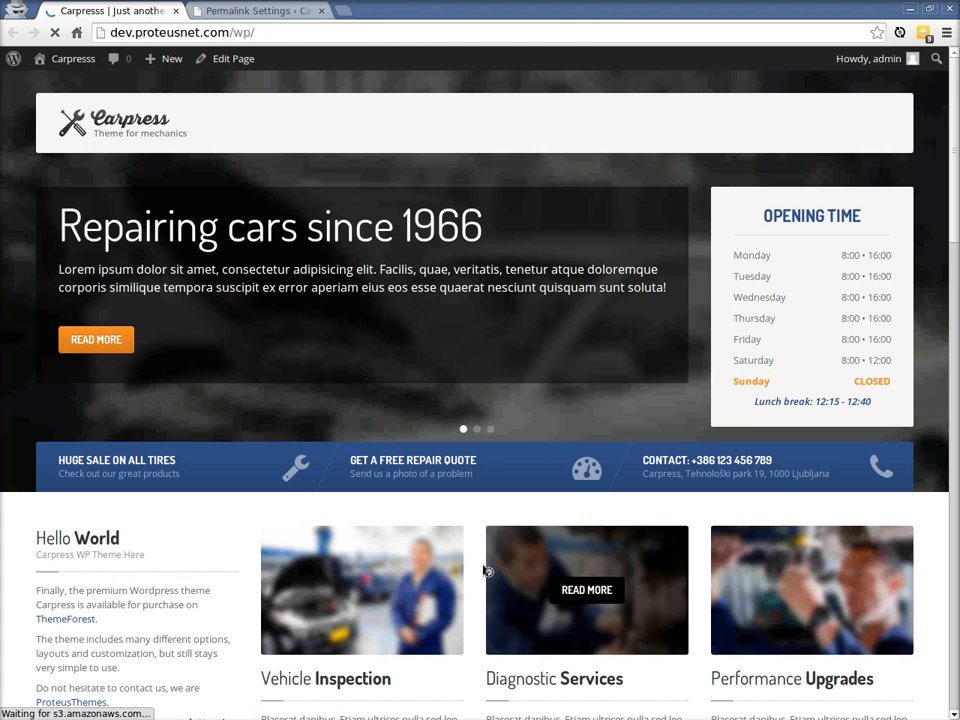
pyautogui.click(255, 11)
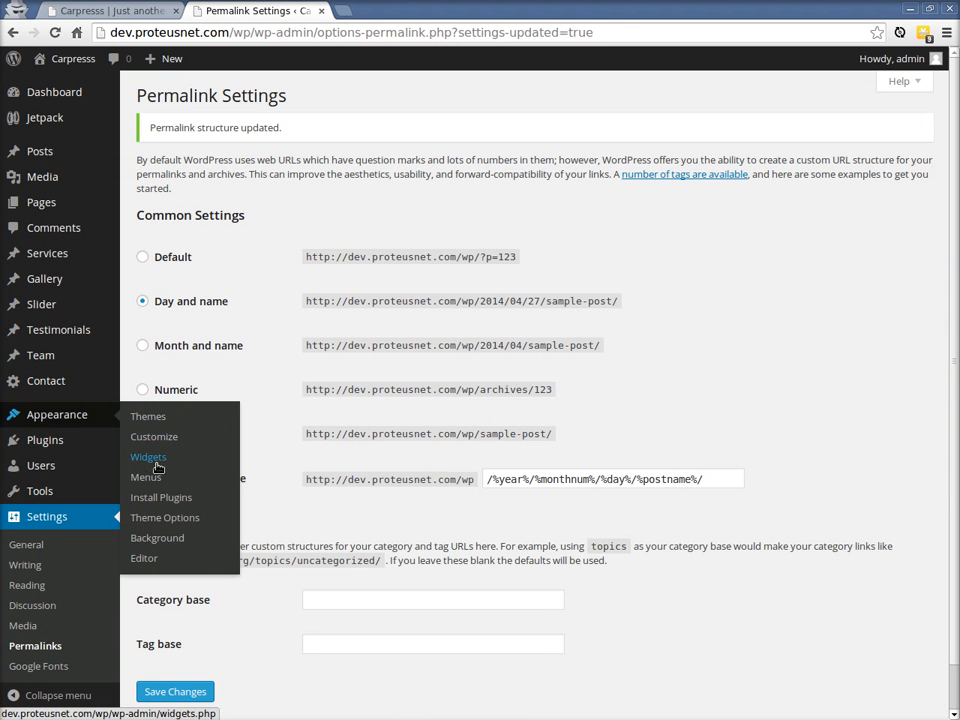
# Load the Main menu with Home Page and Our Services into the Menus editor
pyautogui.click(146, 477)
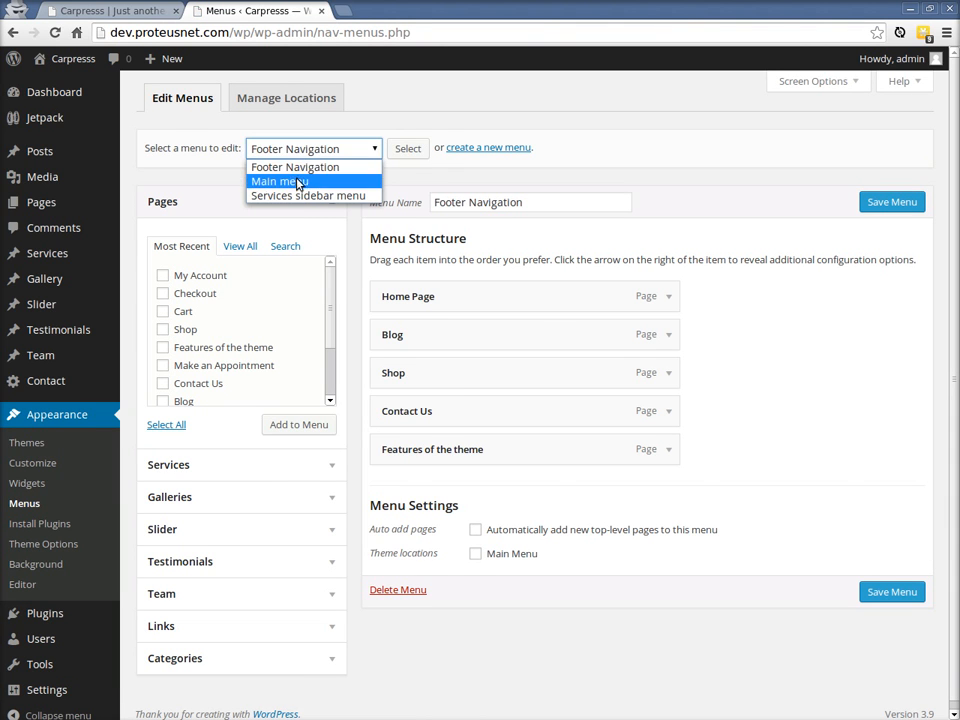
pyautogui.click(278, 181)
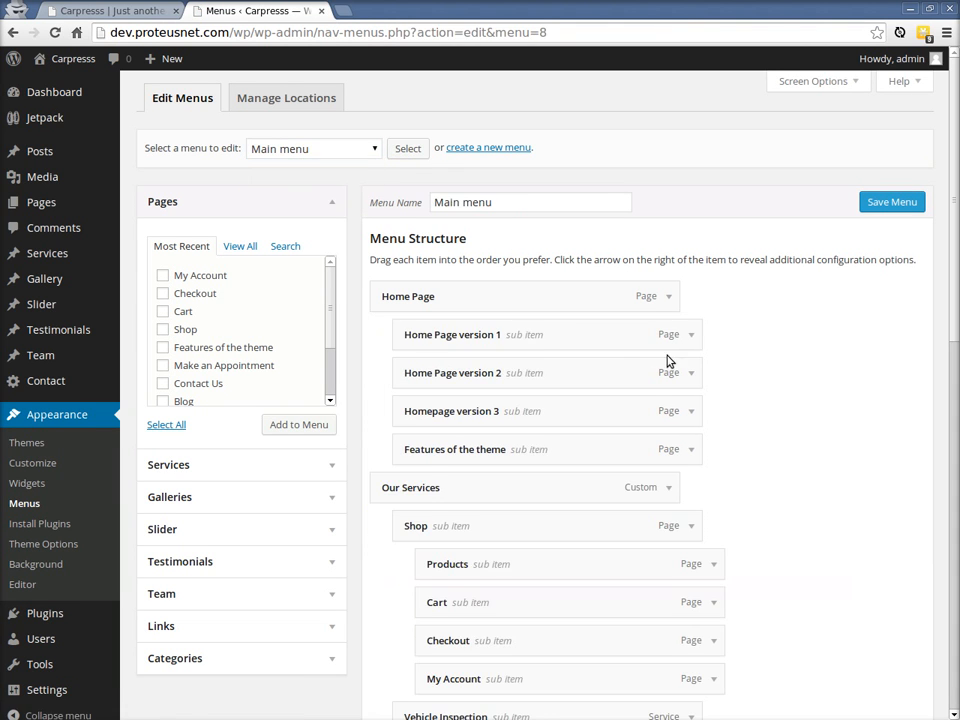
pyautogui.scroll(-3)
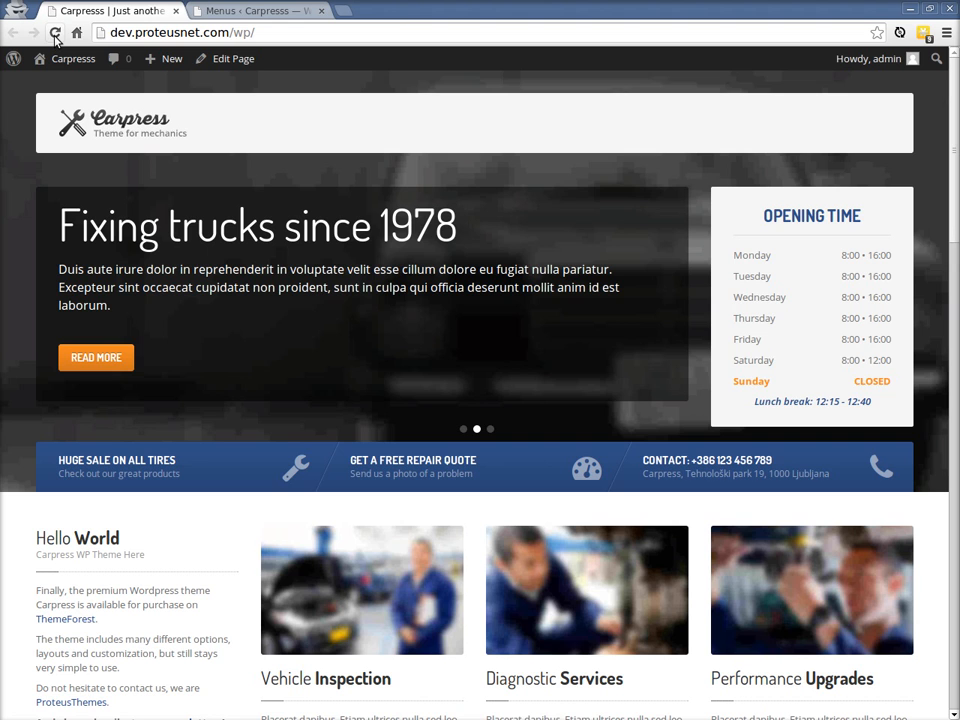
# Reload the live home page to check the new header menu, then return to Menus
pyautogui.click(56, 32)
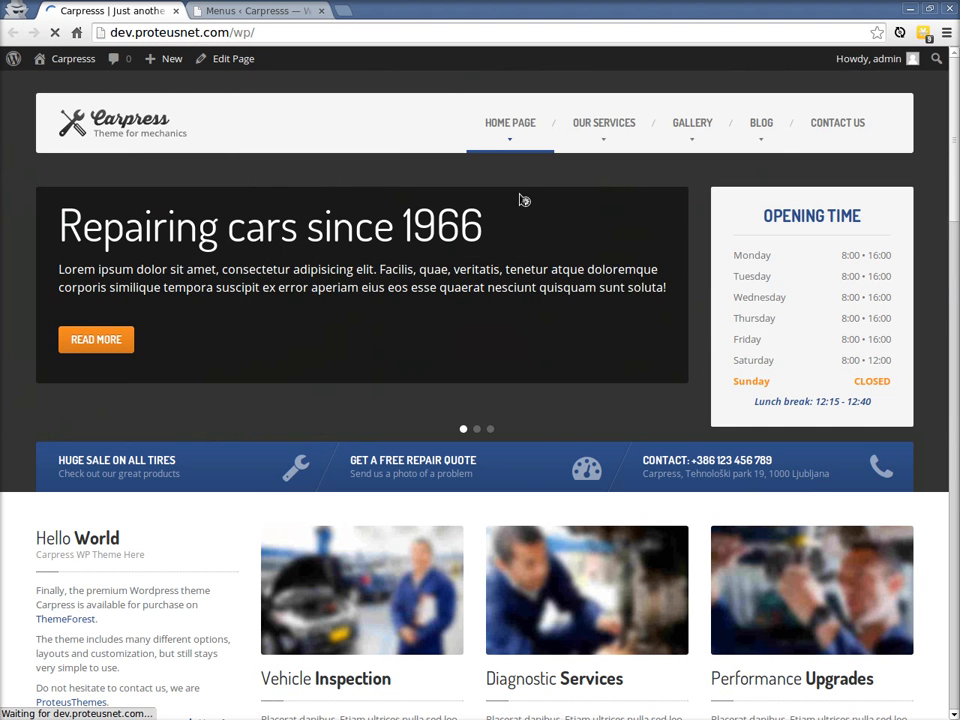
pyautogui.scroll(-3)
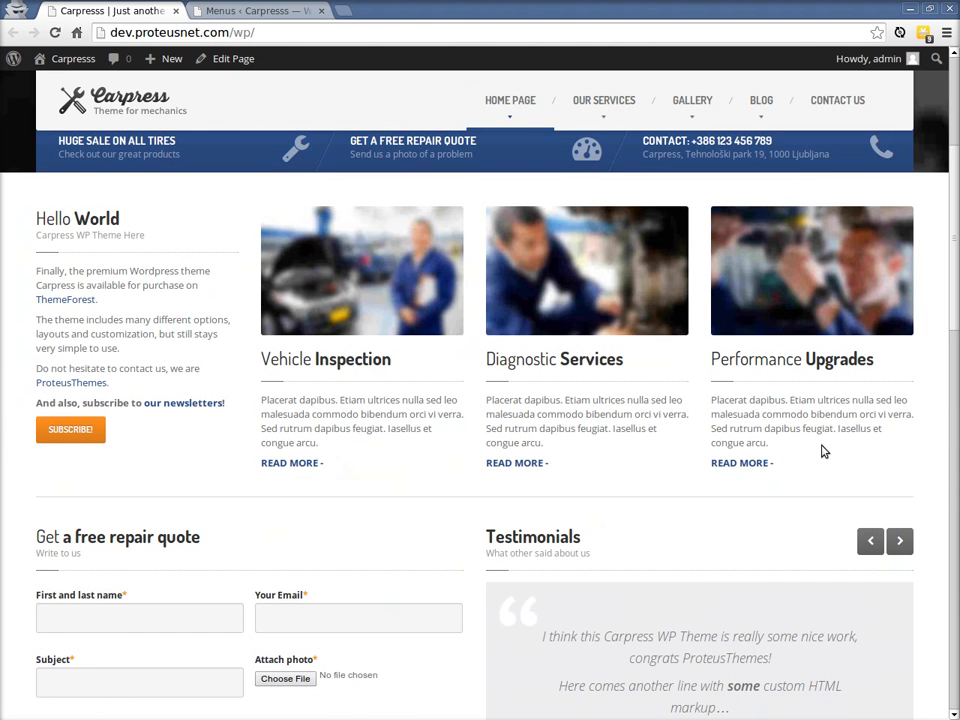
pyautogui.scroll(-3)
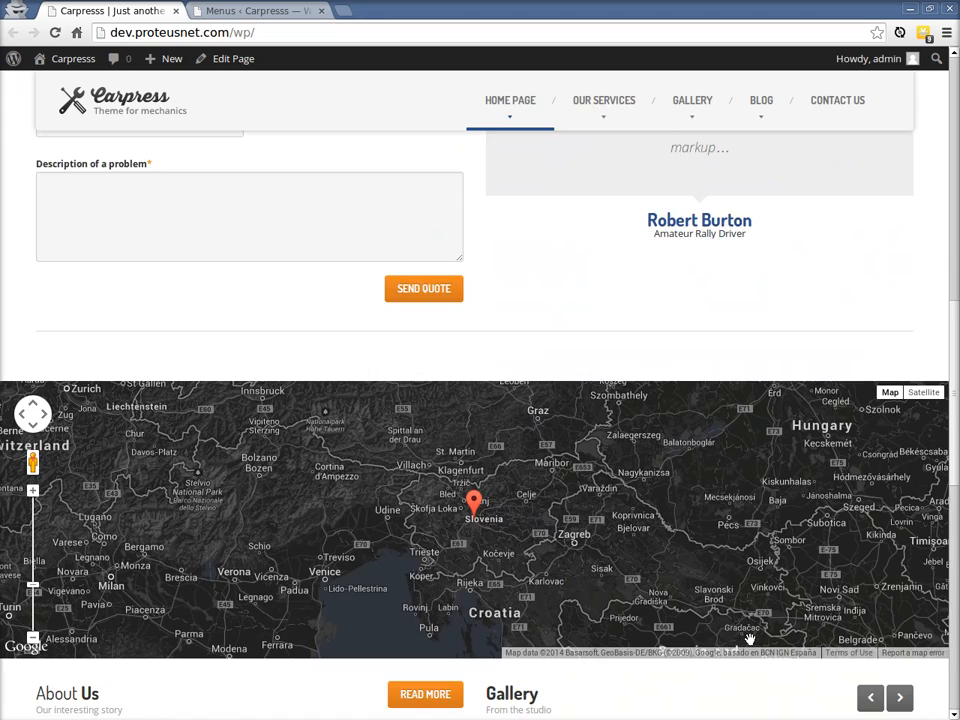
pyautogui.scroll(3)
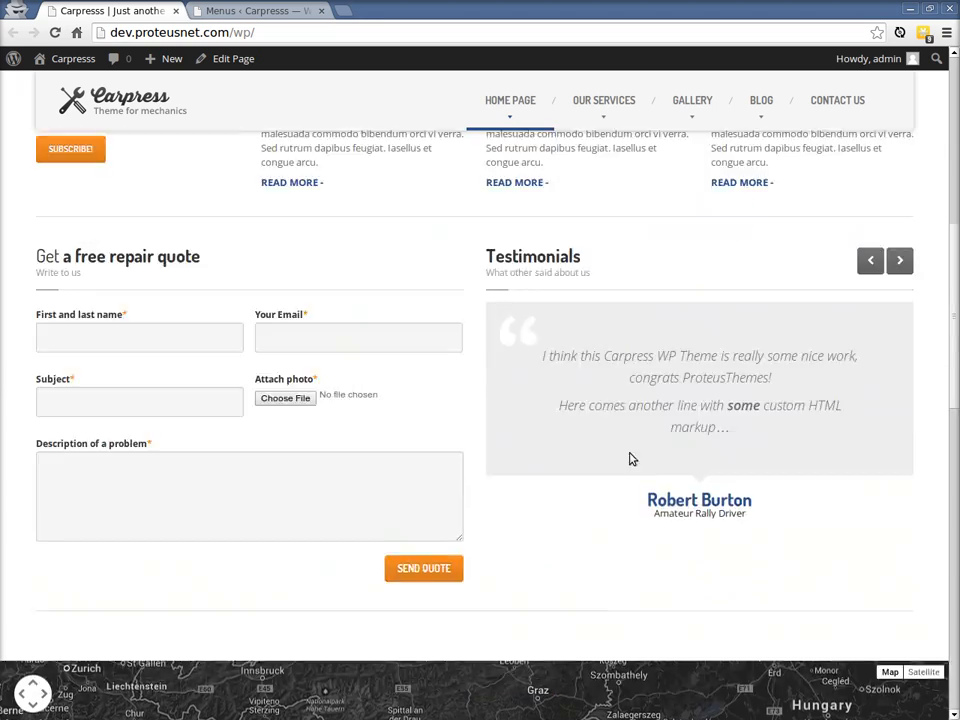
pyautogui.click(258, 10)
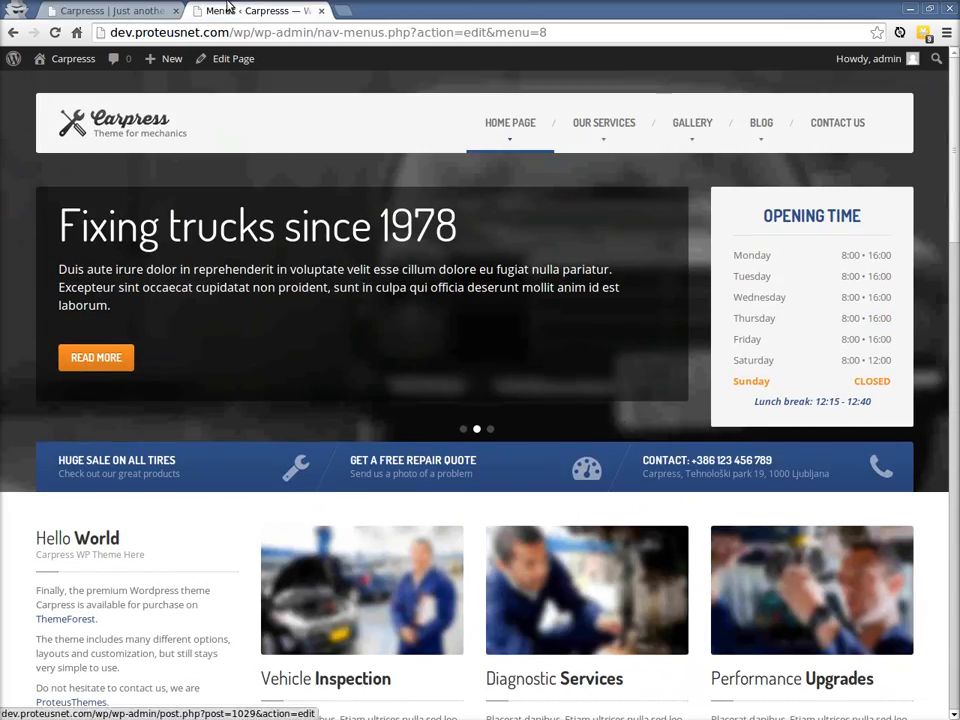
pyautogui.click(260, 11)
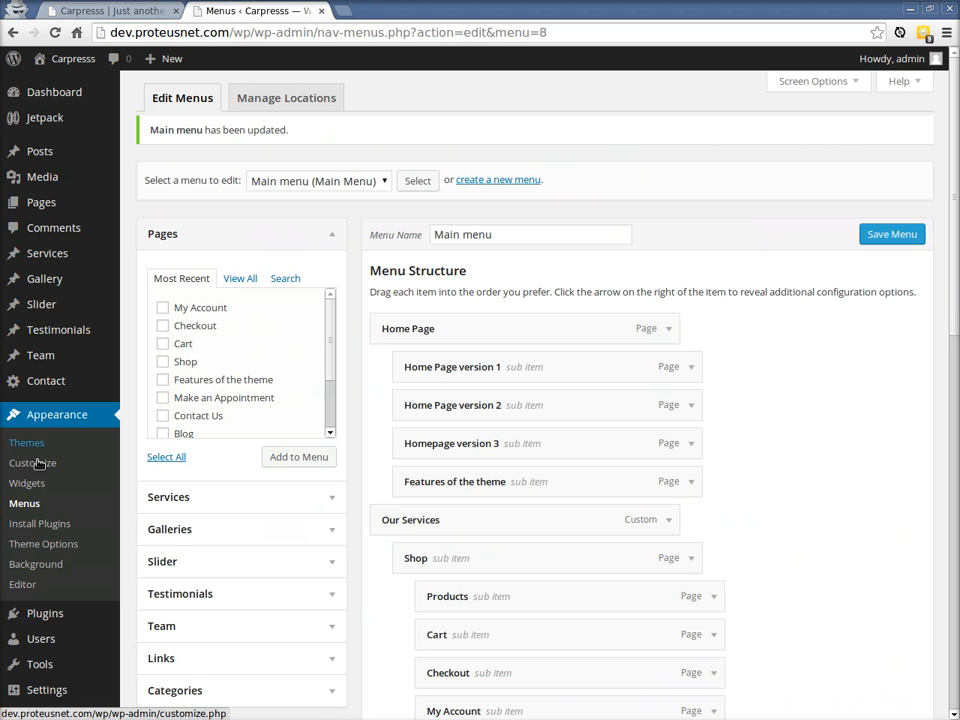
# In the Customizer, set Main Theme Color to pink #cc479f and publish
pyautogui.click(32, 462)
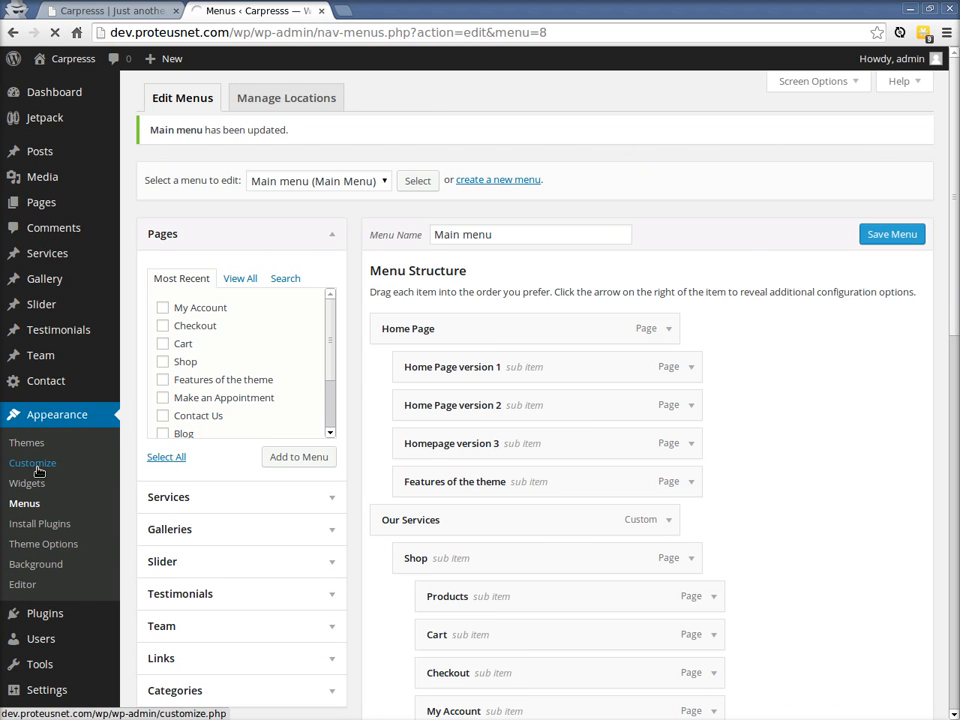
pyautogui.click(32, 462)
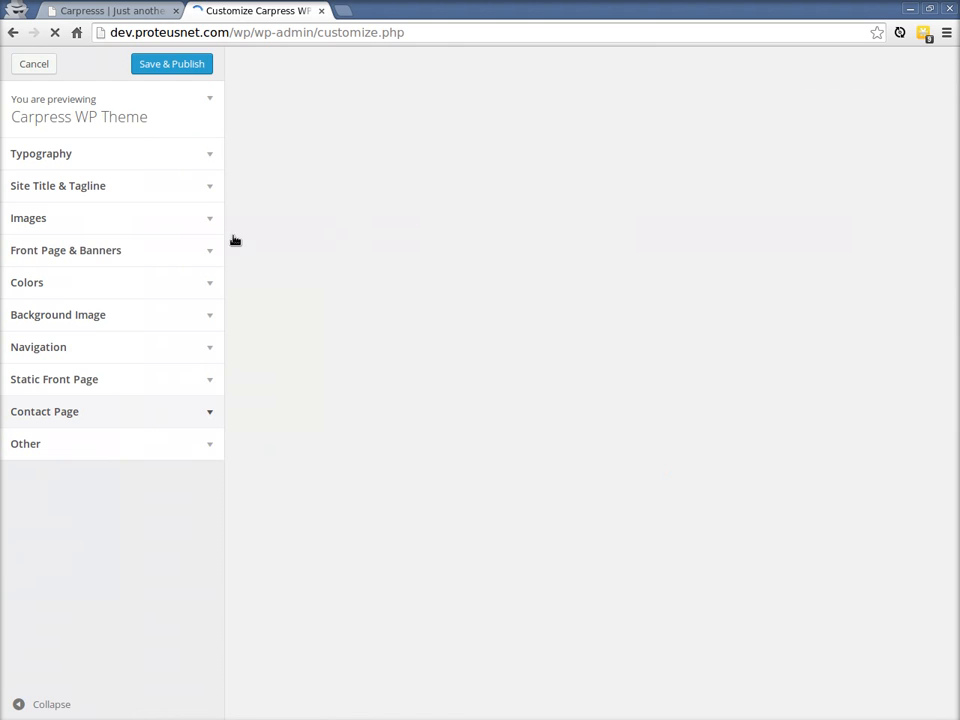
pyautogui.click(110, 185)
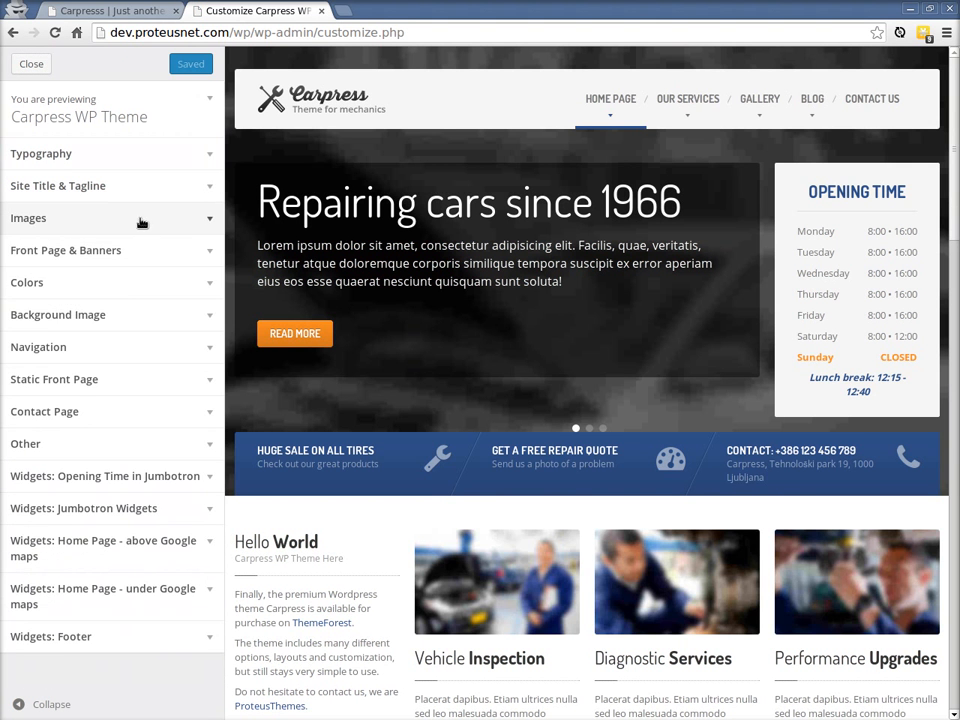
pyautogui.click(27, 282)
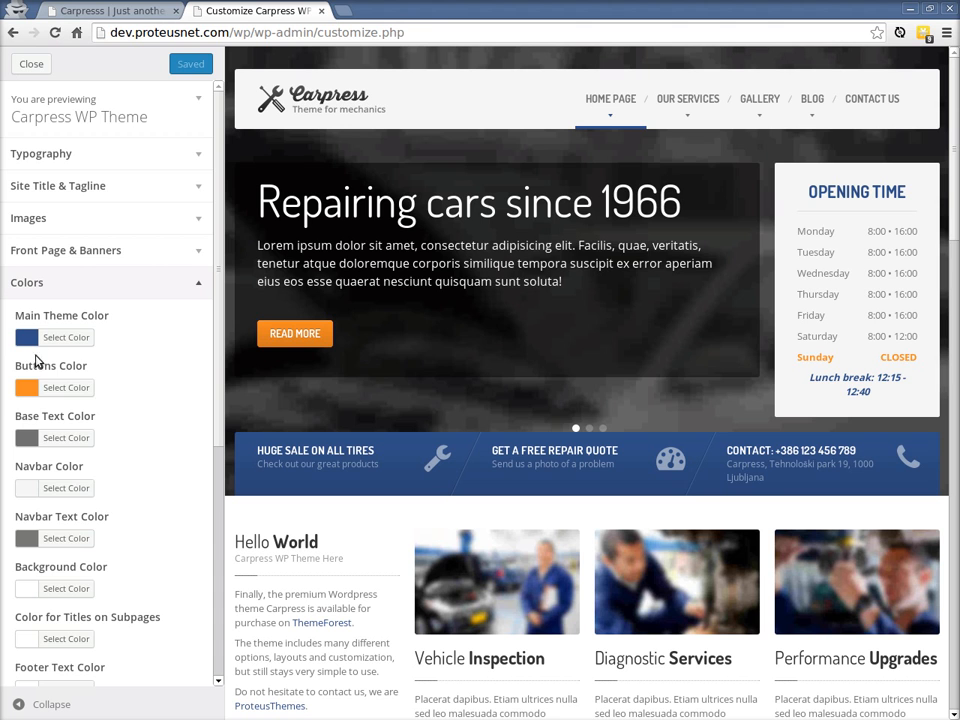
pyautogui.click(66, 337)
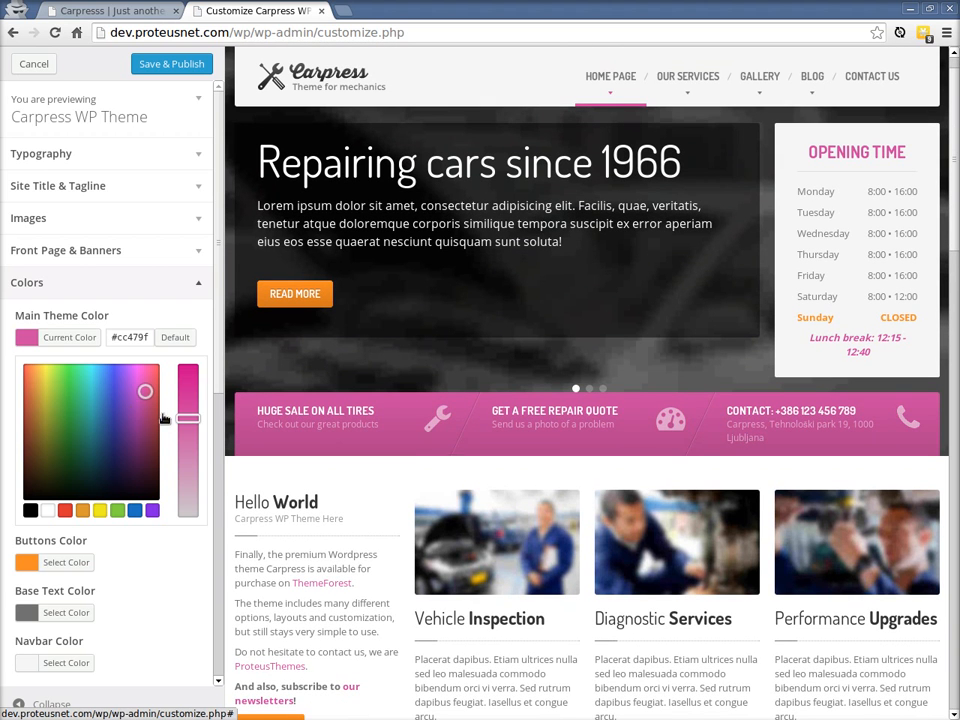
pyautogui.moveTo(65, 547)
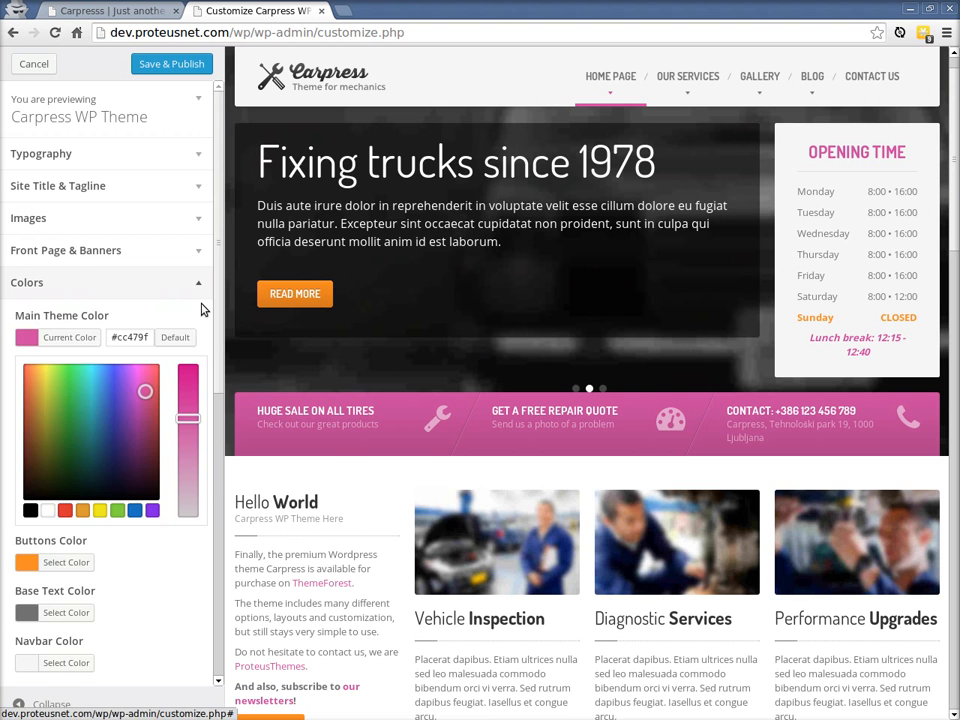
pyautogui.click(65, 250)
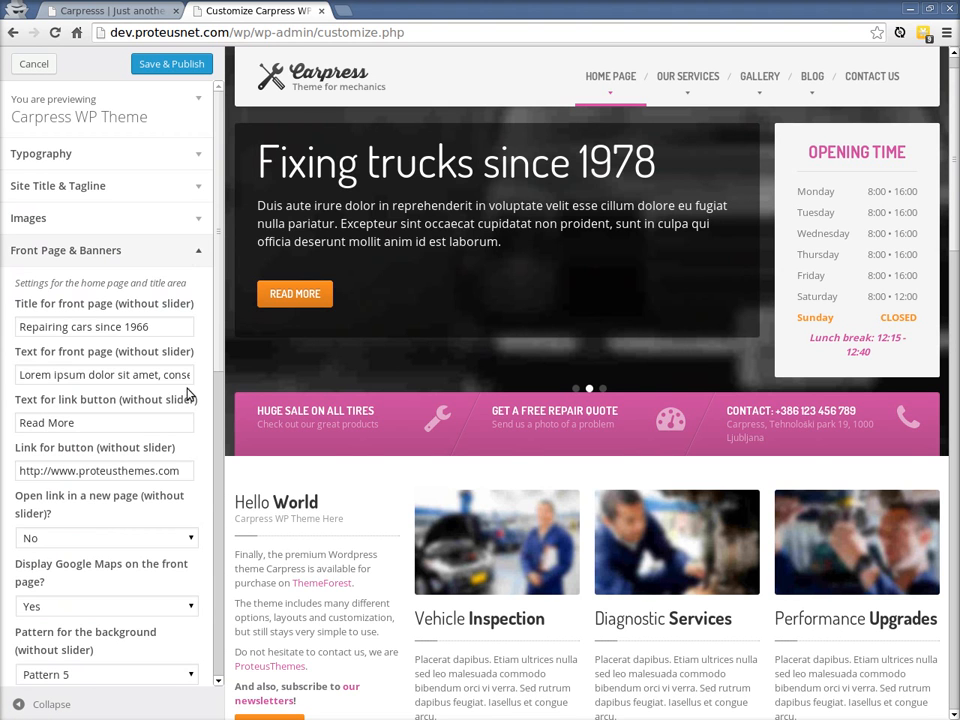
pyautogui.click(65, 250)
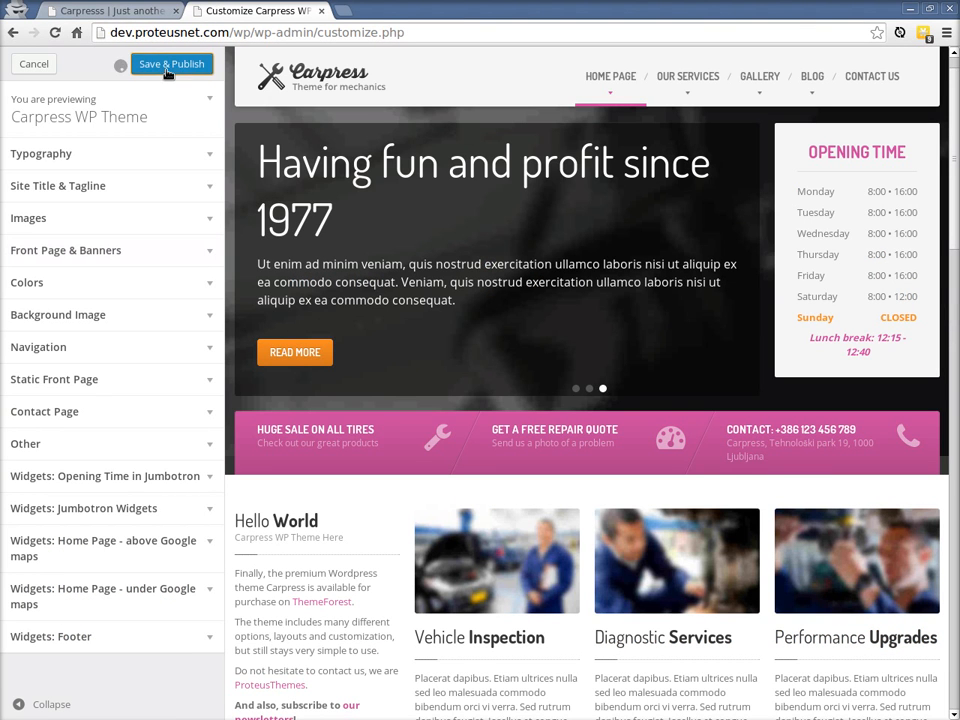
pyautogui.click(171, 63)
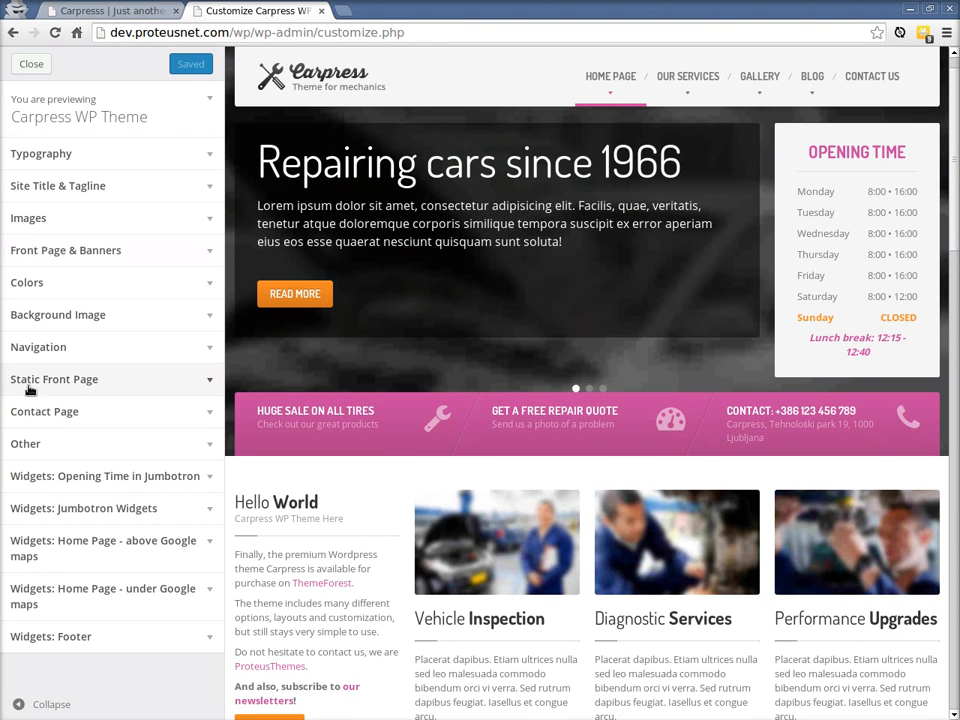
pyautogui.moveTo(128, 370)
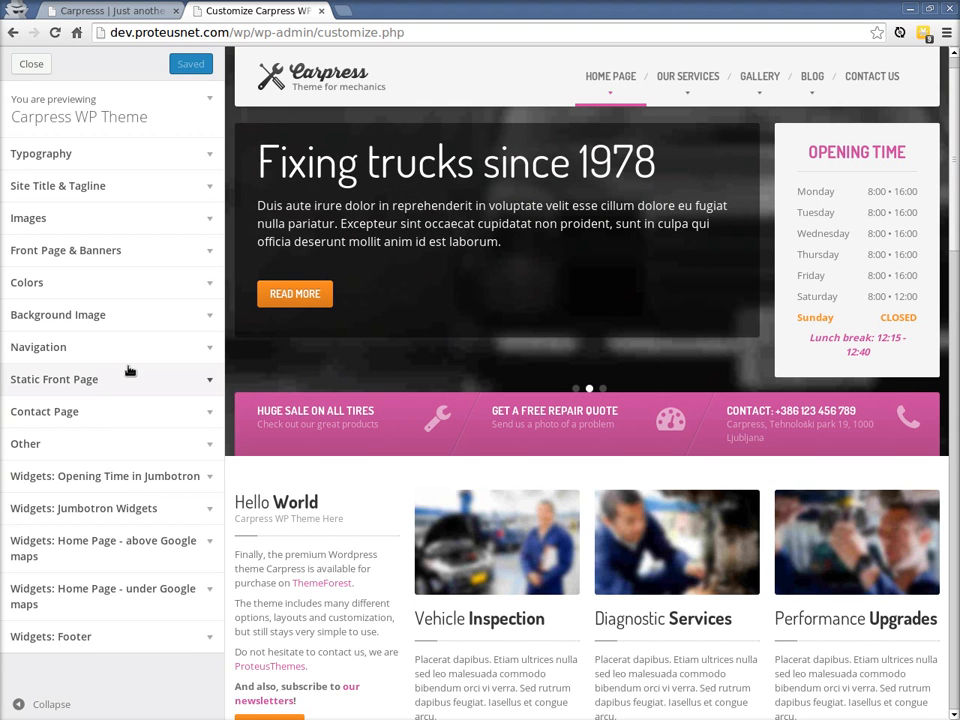
pyautogui.moveTo(152, 250)
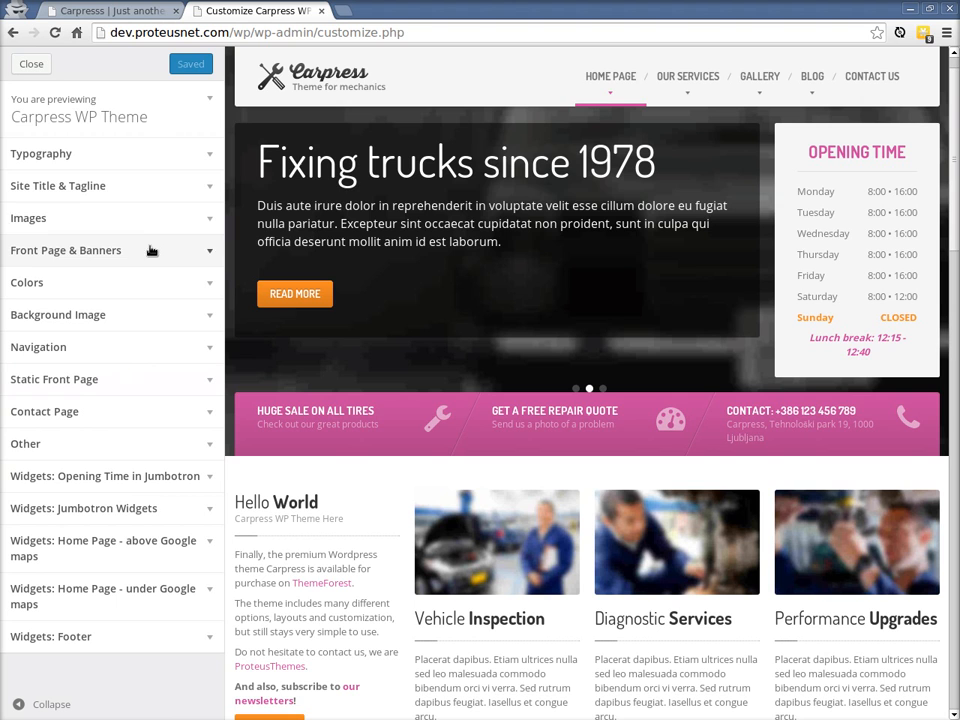